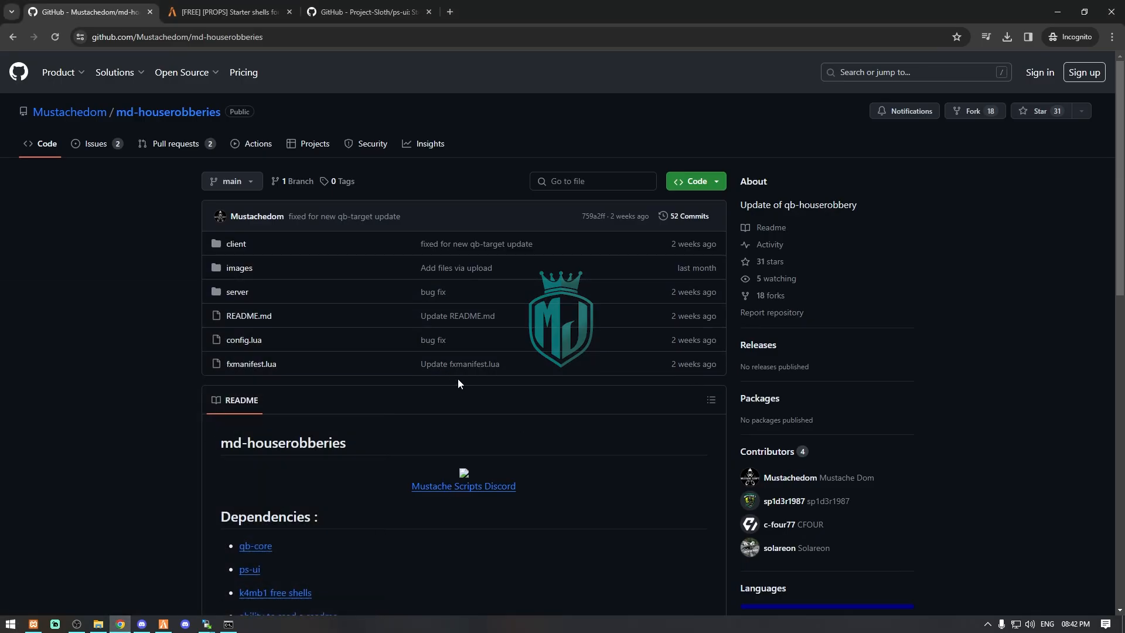
- Scroll through the md-houserobberies README and its qb-core, ps-ui and k4mb1 shell dependencies
scroll(down, 3)
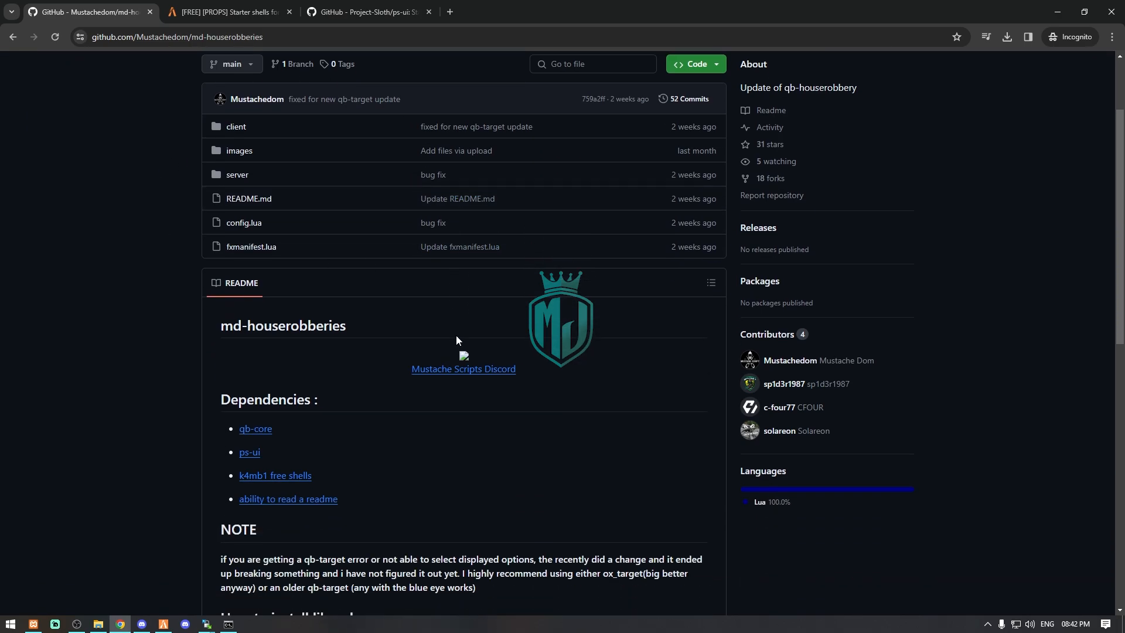
scroll(up, 3)
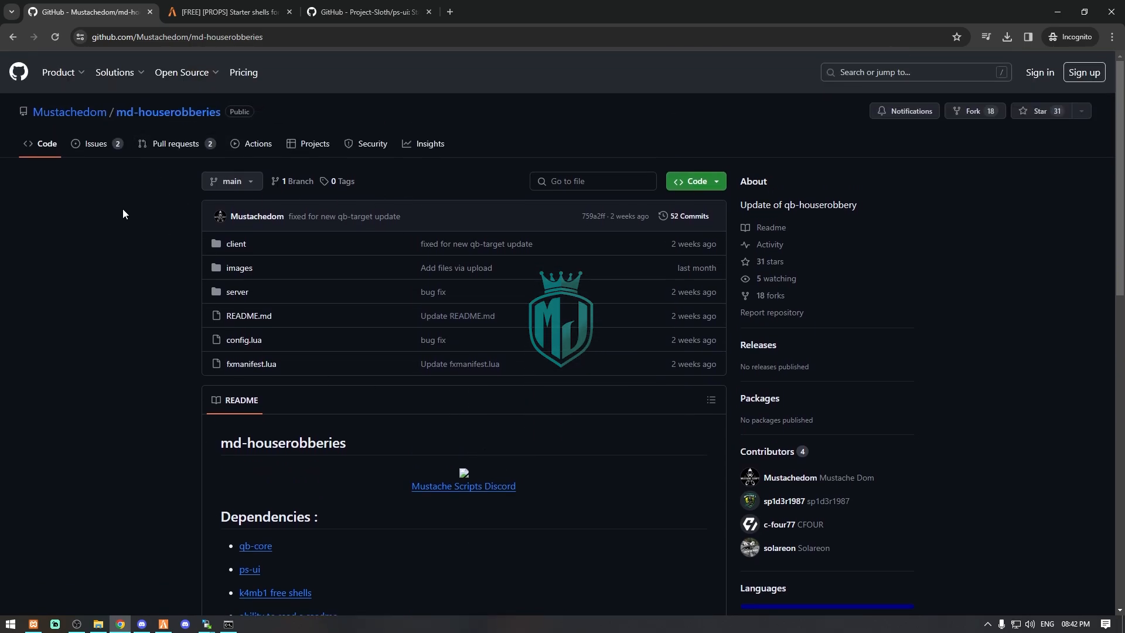
mouse_move(147, 113)
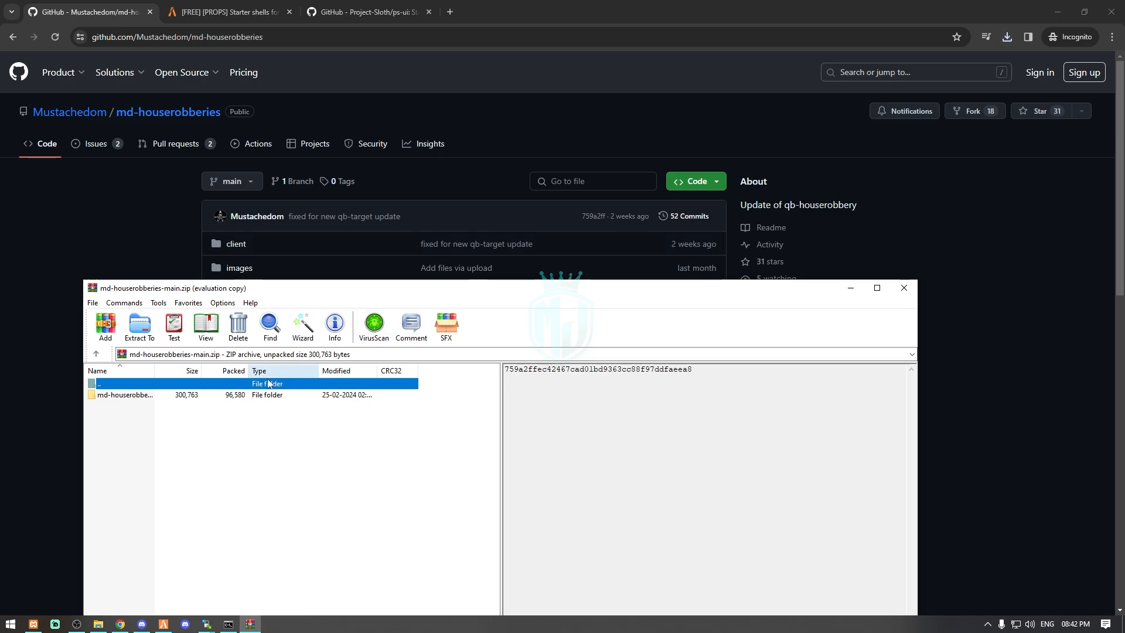
- Extract the folder into txData/MJ-v2/resources and name it md-houserobberies
click(99, 623)
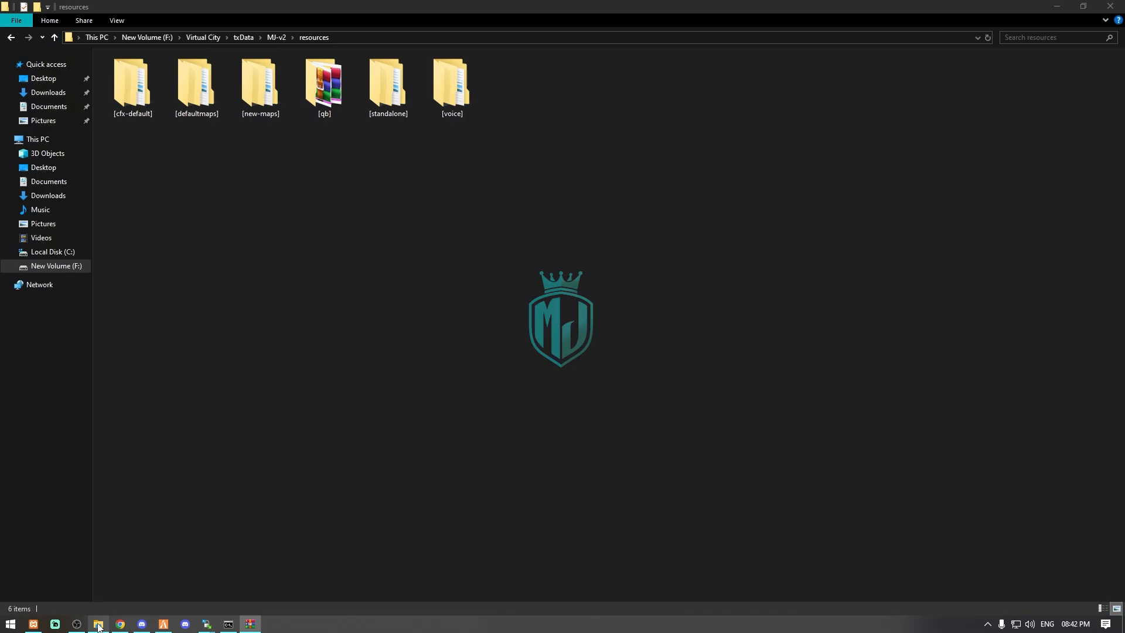
mouse_move(480, 340)
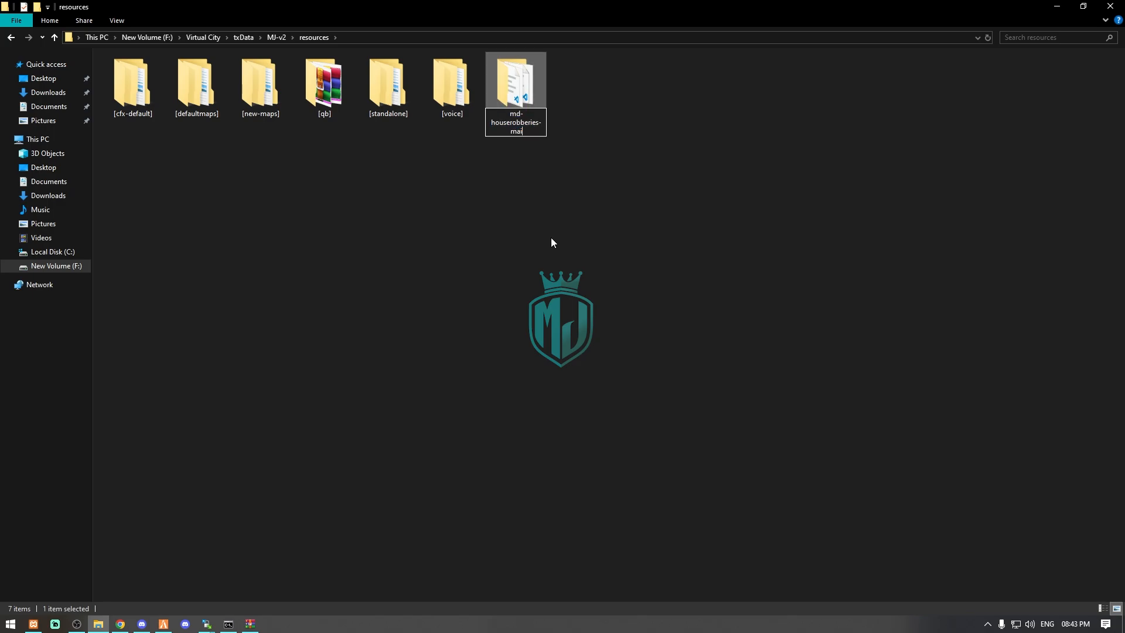
key(Return)
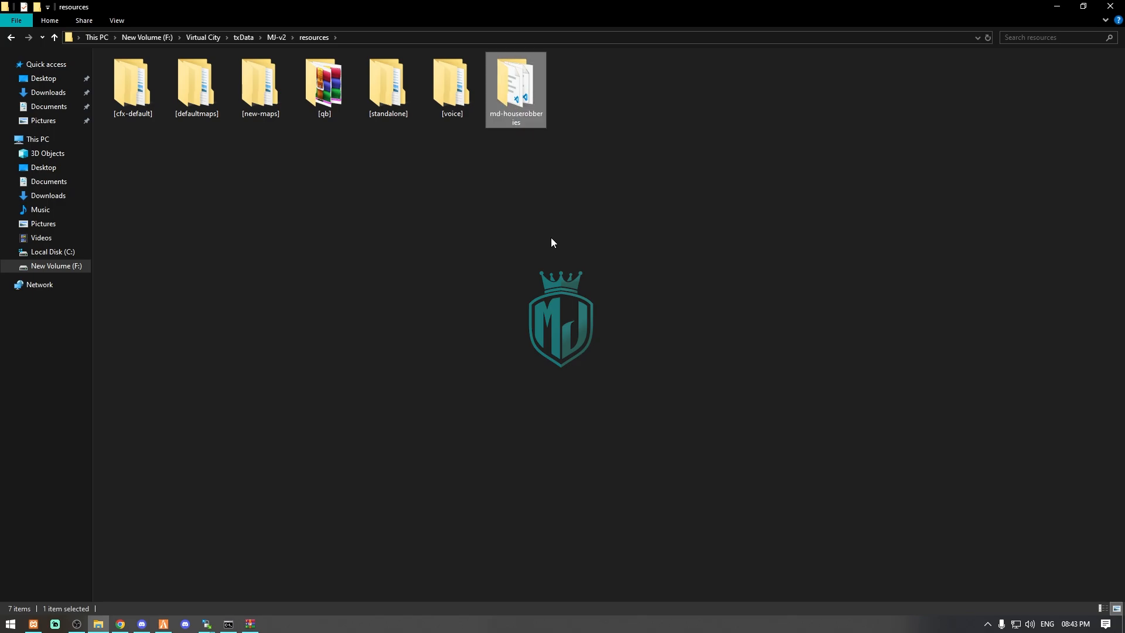
double_click(515, 79)
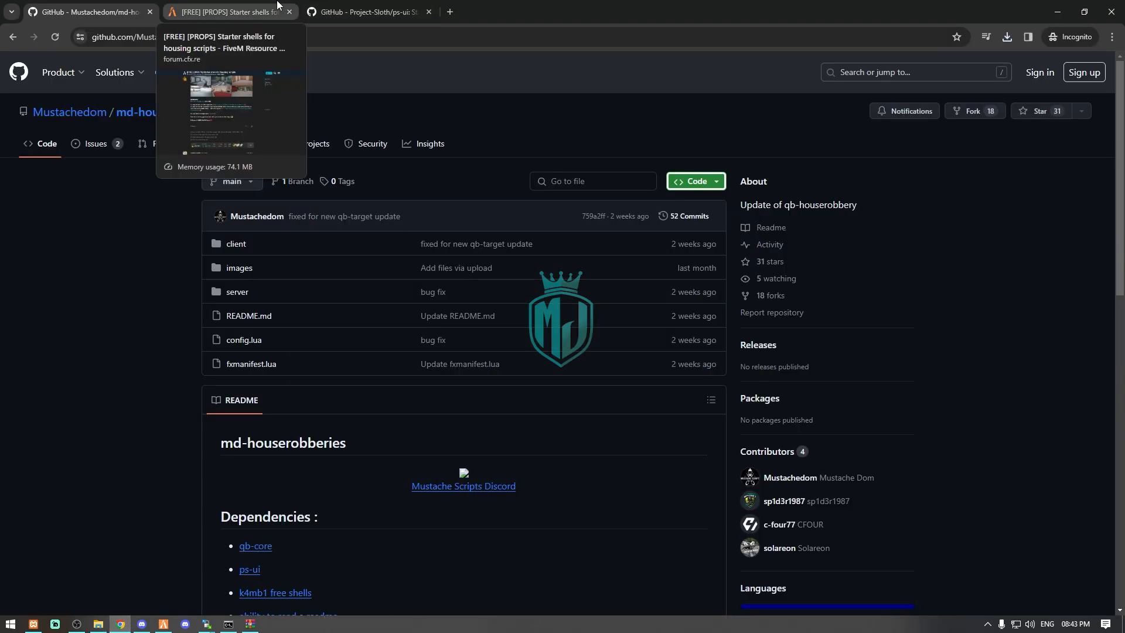
- Review the K4MB1 starter housing shells forum post and download link, then view ps-ui
click(230, 12)
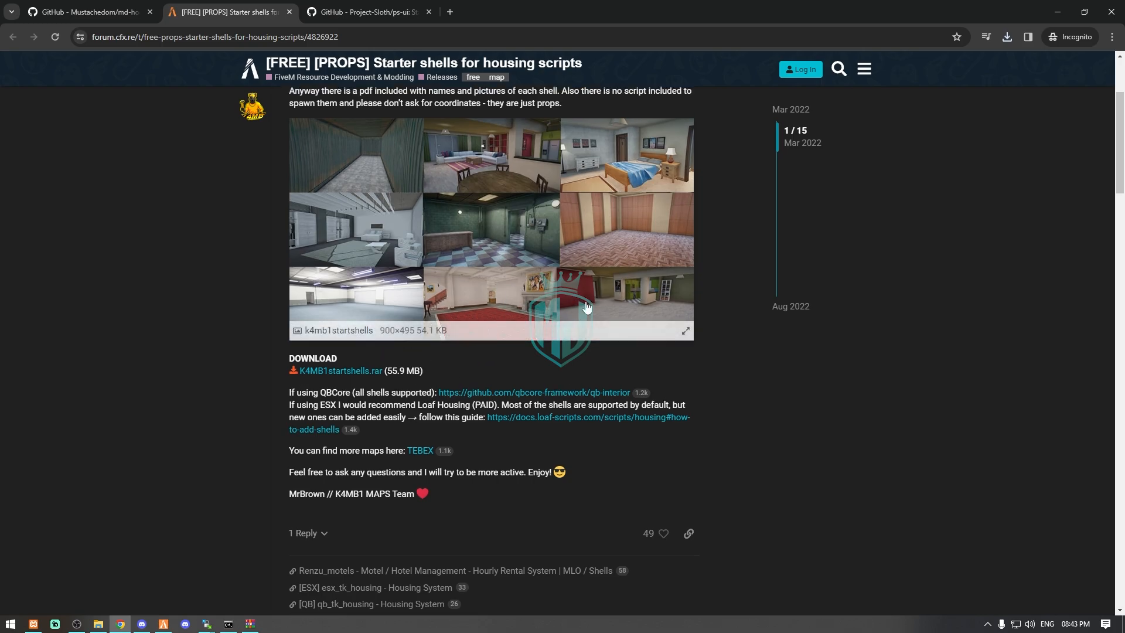
mouse_move(464, 375)
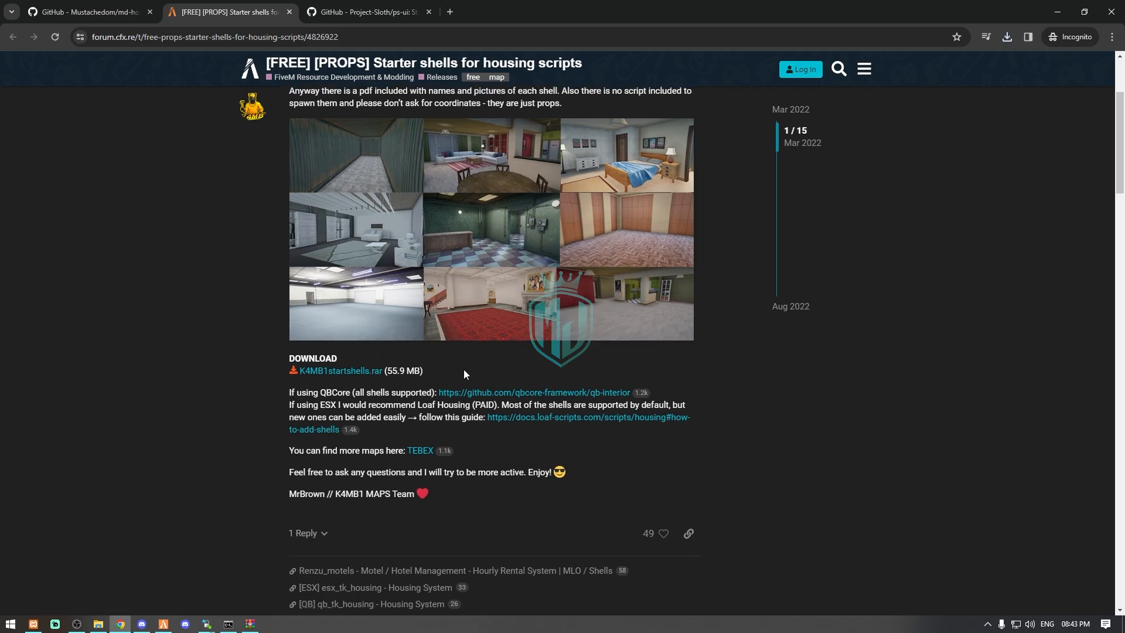
mouse_move(665, 397)
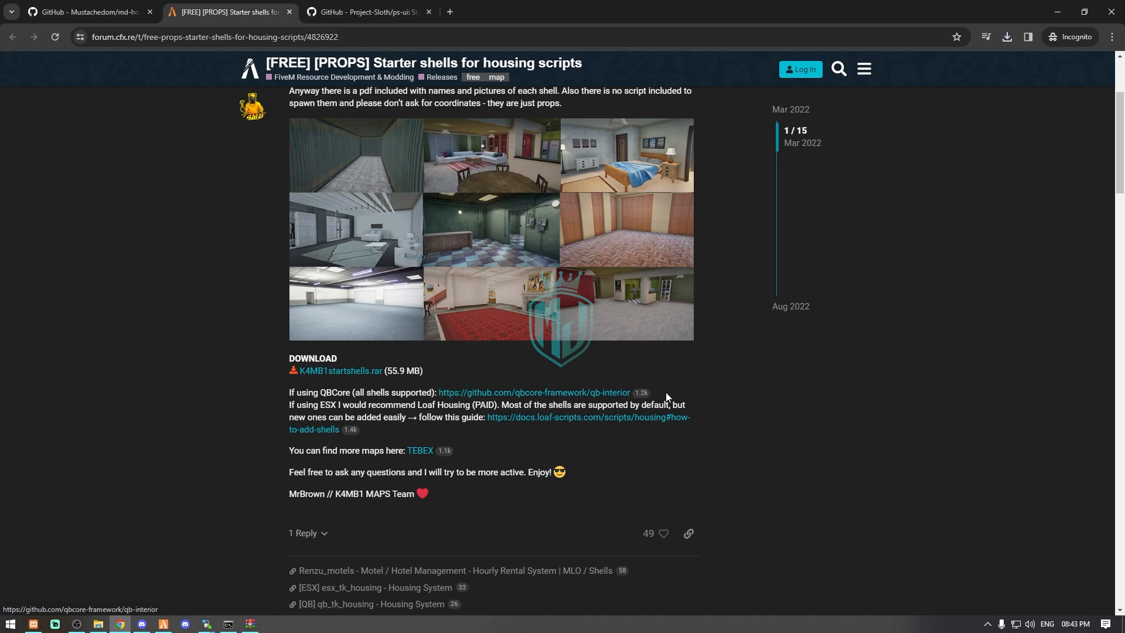
mouse_move(364, 385)
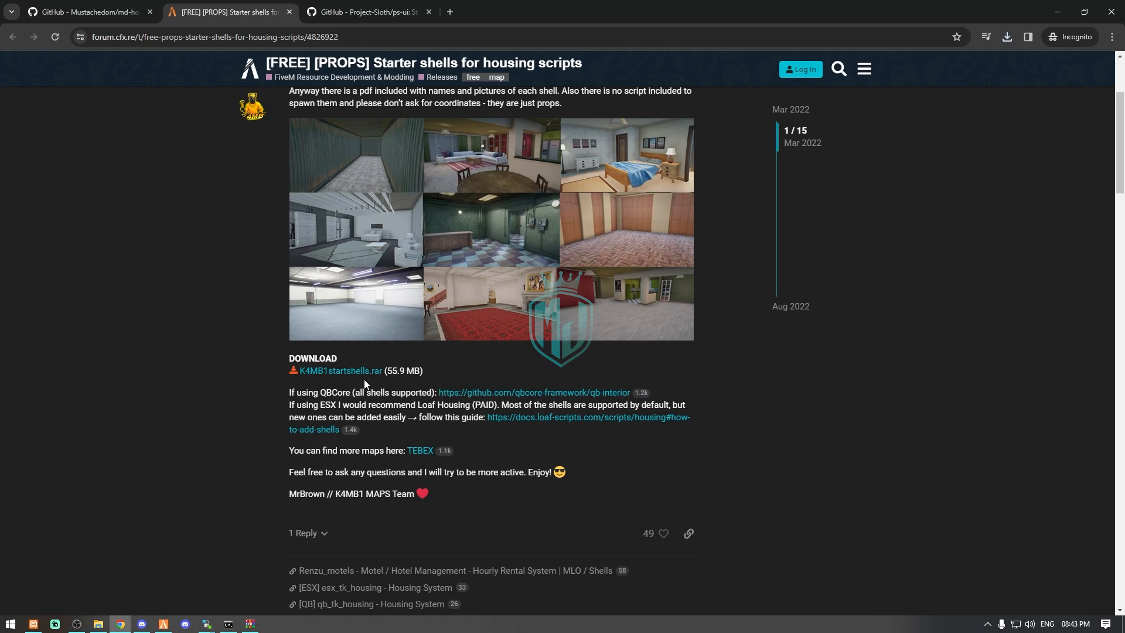
scroll(up, 3)
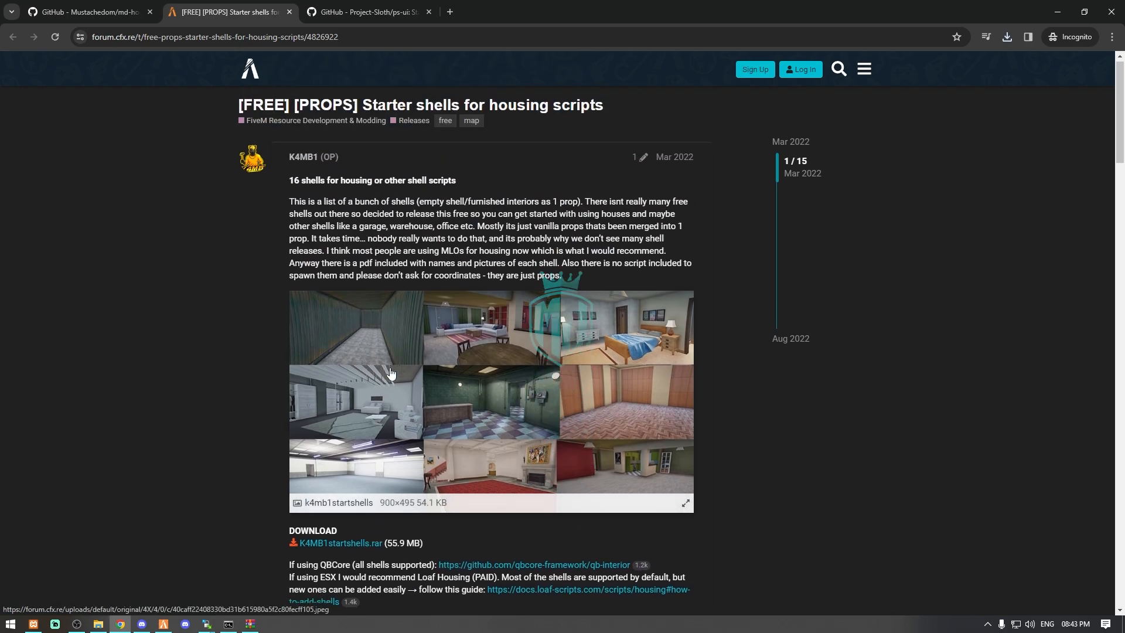
click(366, 11)
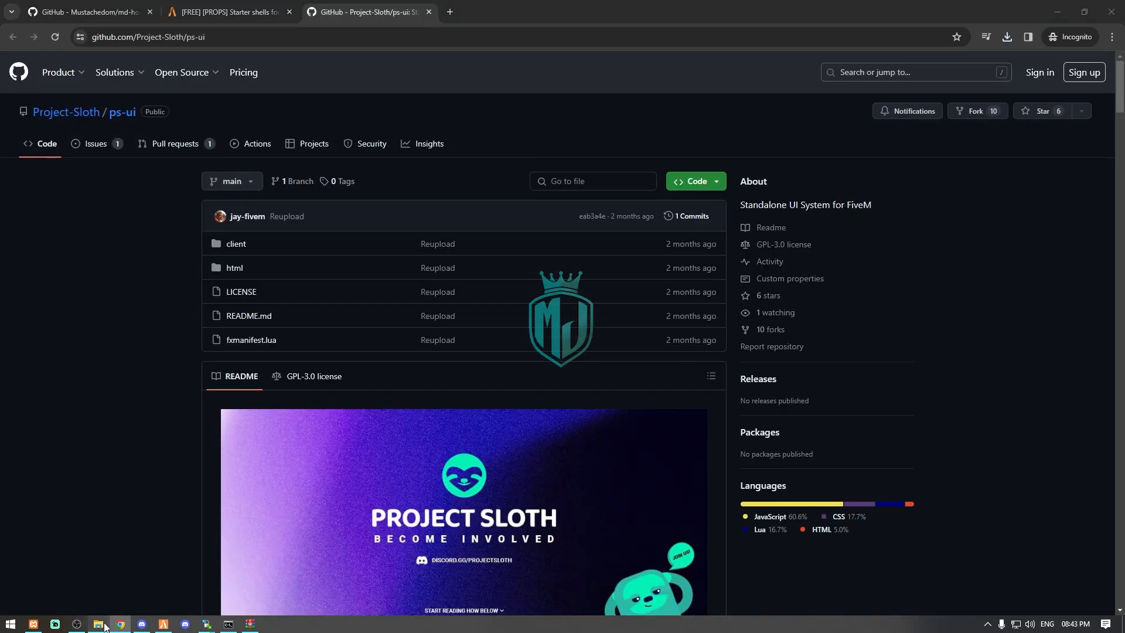
- Confirm a ps-ui folder already exists in resources/[standalone], then return to Chrome
click(98, 627)
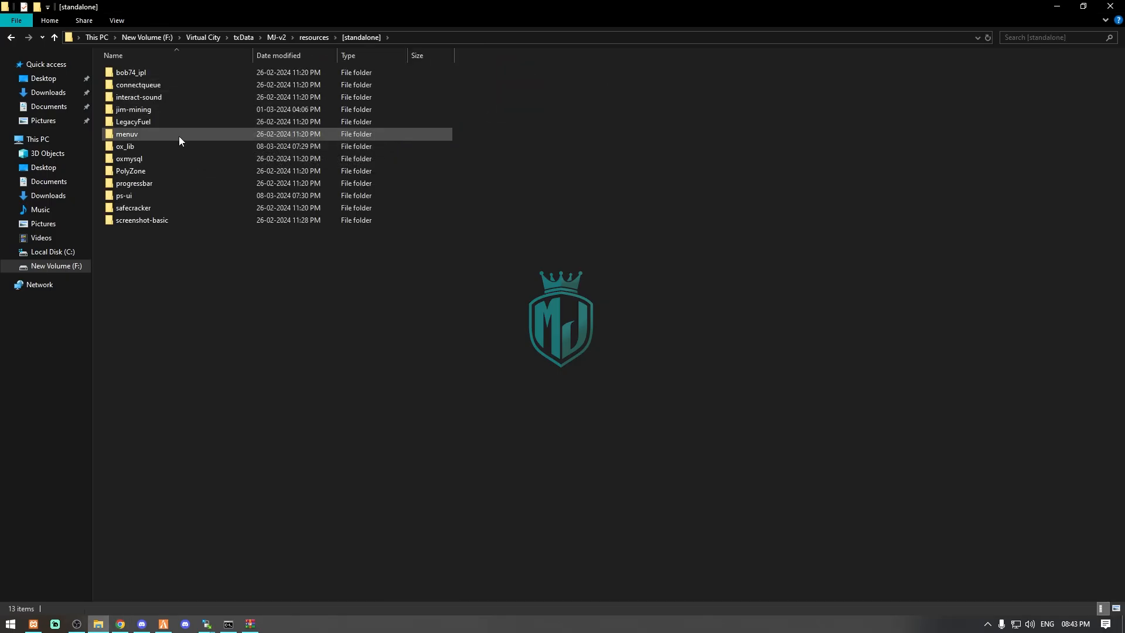
mouse_move(169, 200)
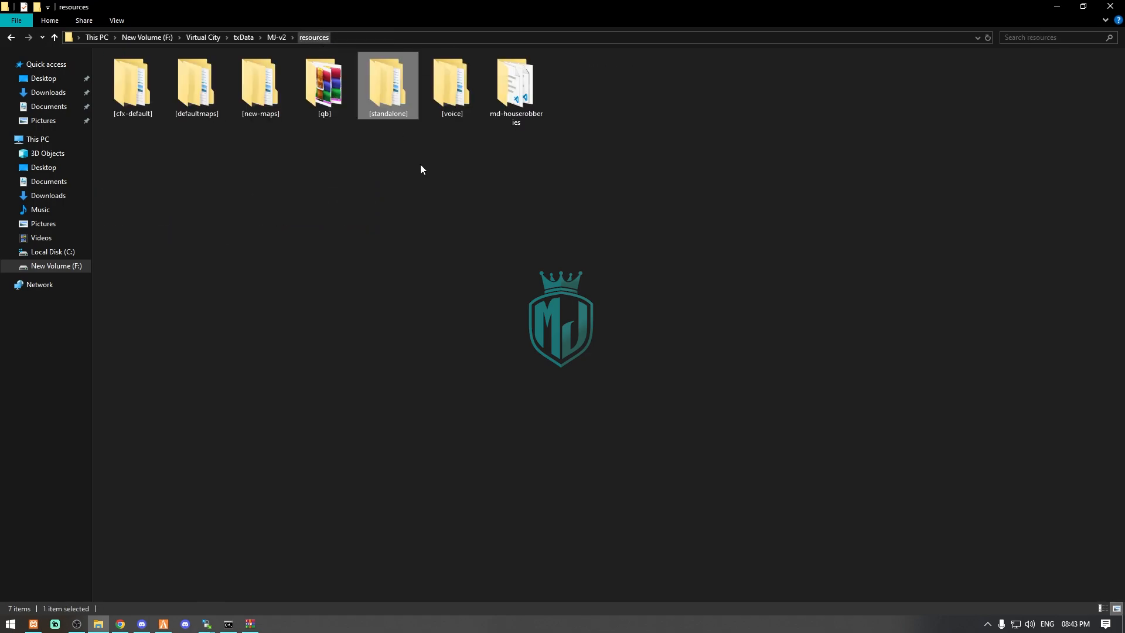
click(121, 623)
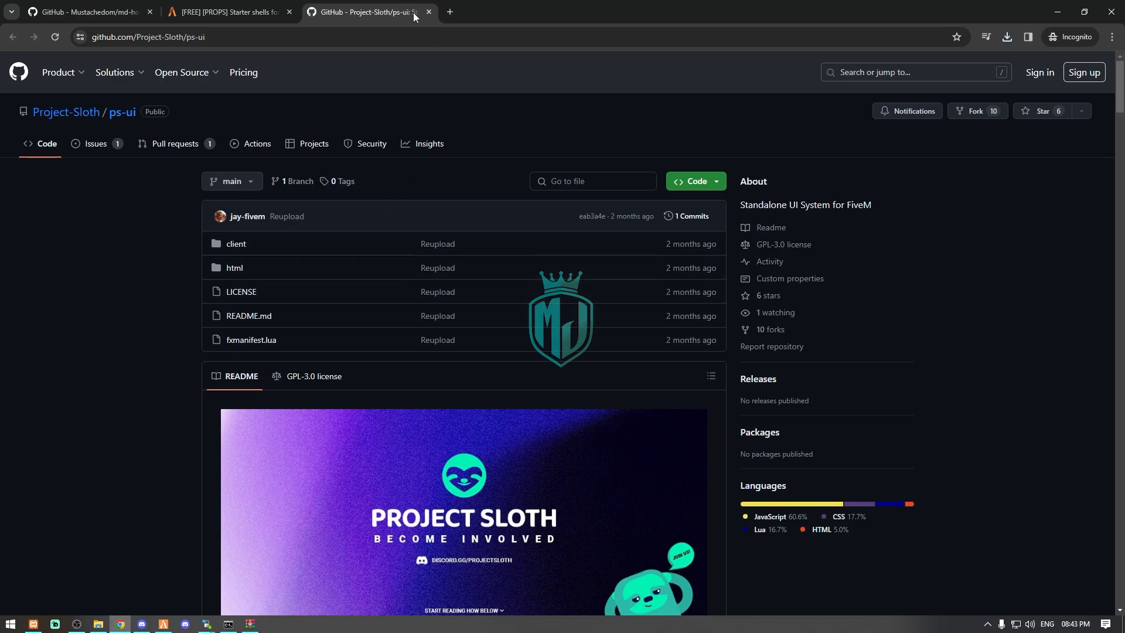
- Paste the README's house-robbery item definitions at the top of QBShared.Items in qb-core/shared/items.lua
click(86, 11)
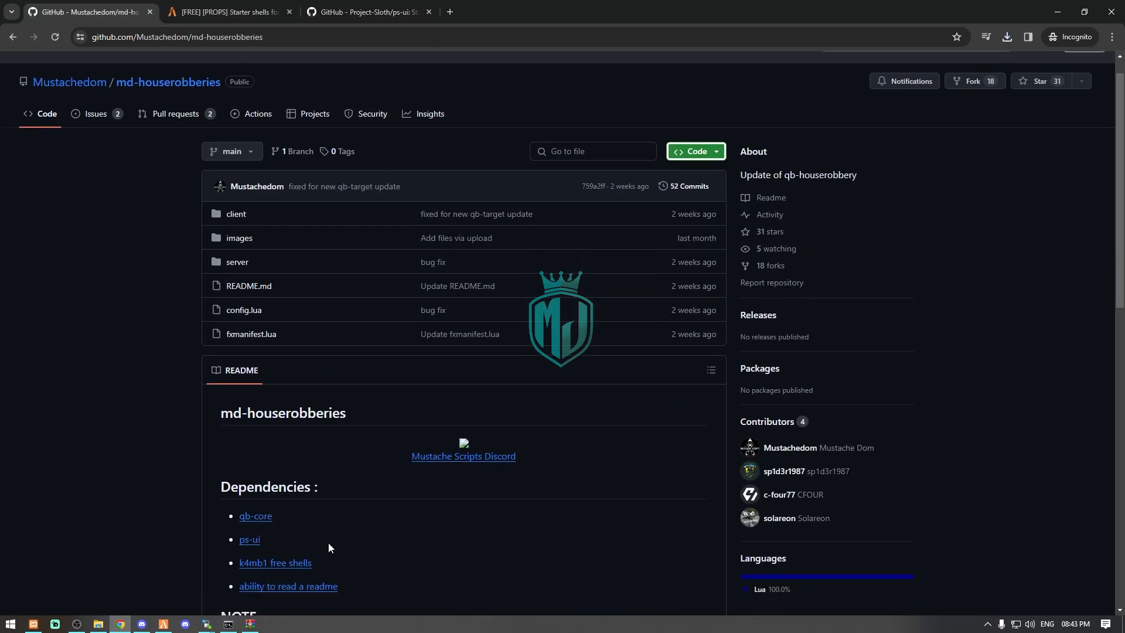
scroll(down, 3)
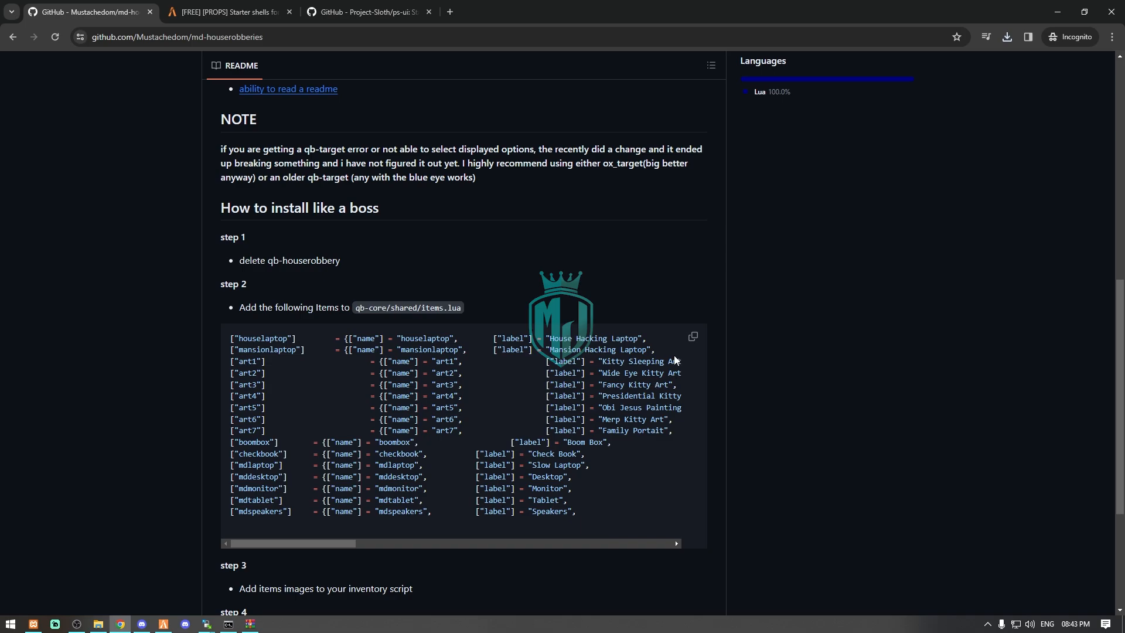
click(690, 338)
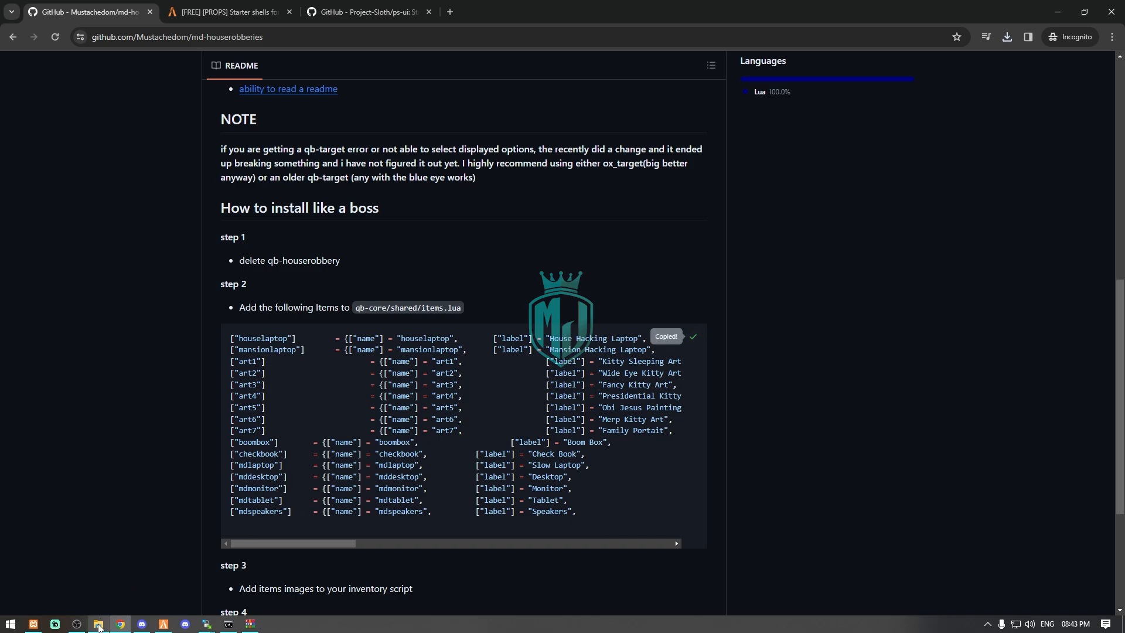
click(97, 623)
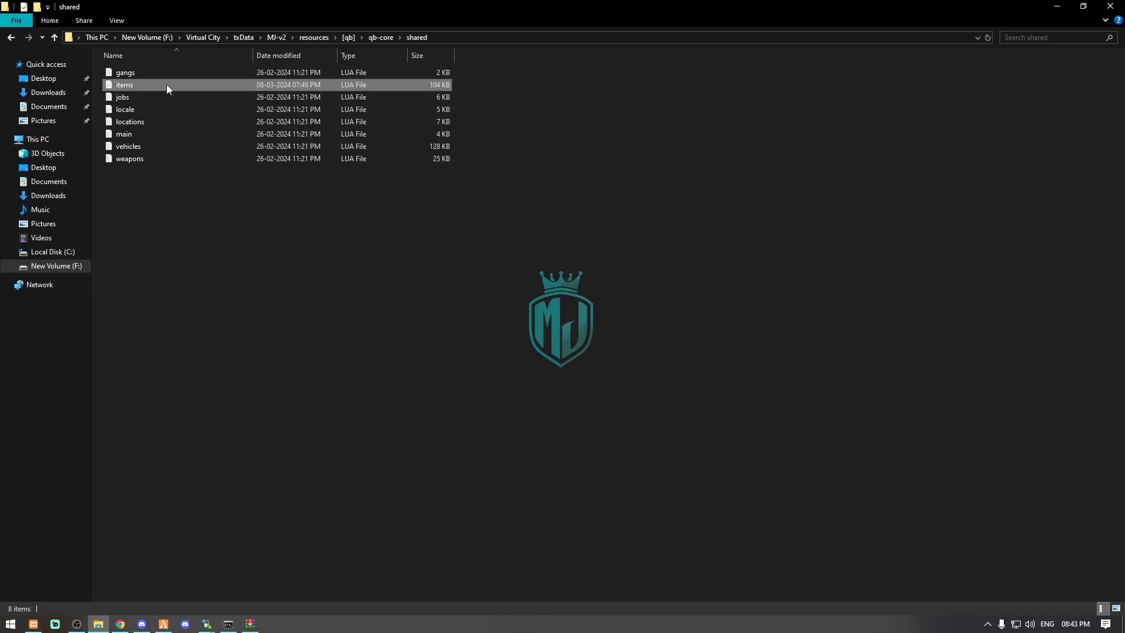
double_click(123, 84)
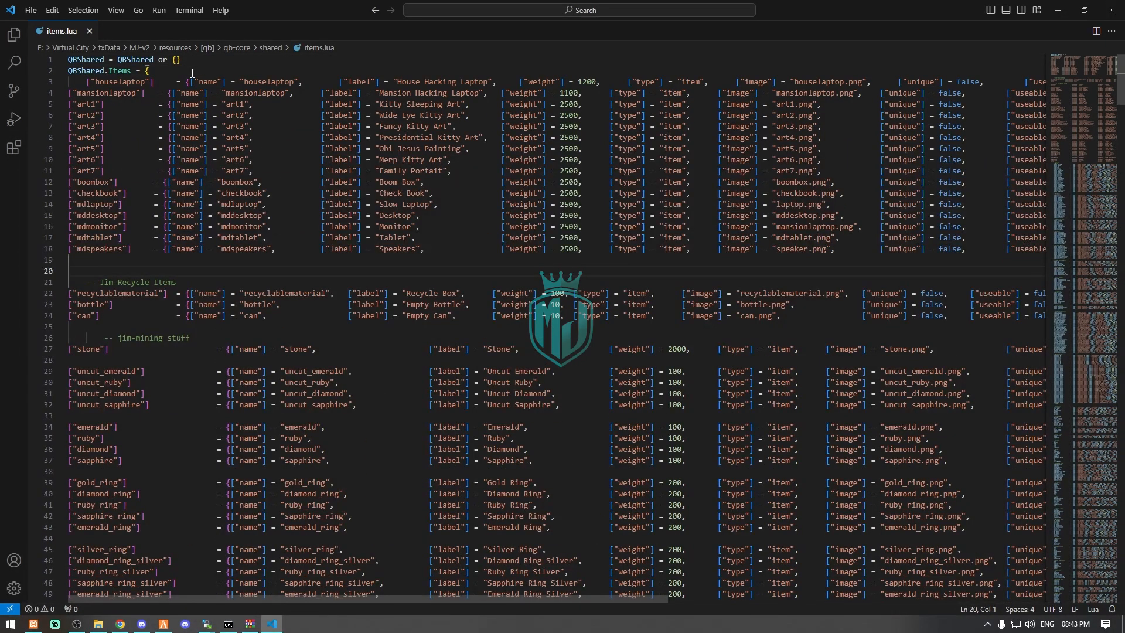
click(120, 622)
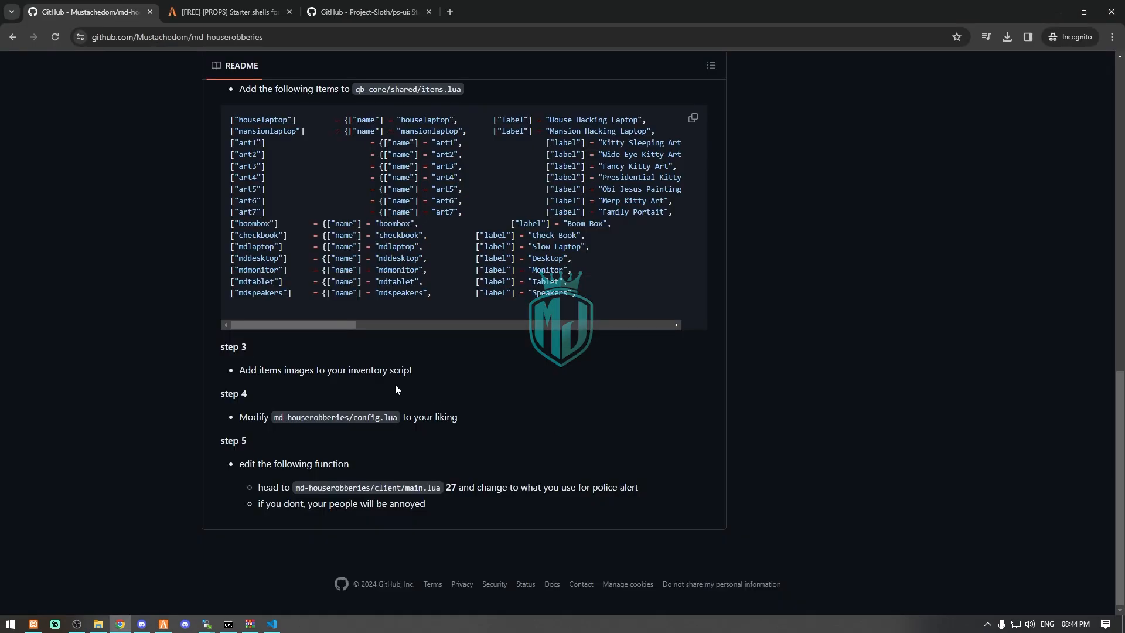
- Move the 16 item images into qb-inventory/html/images, replacing duplicates like laptop.png
double_click(274, 370)
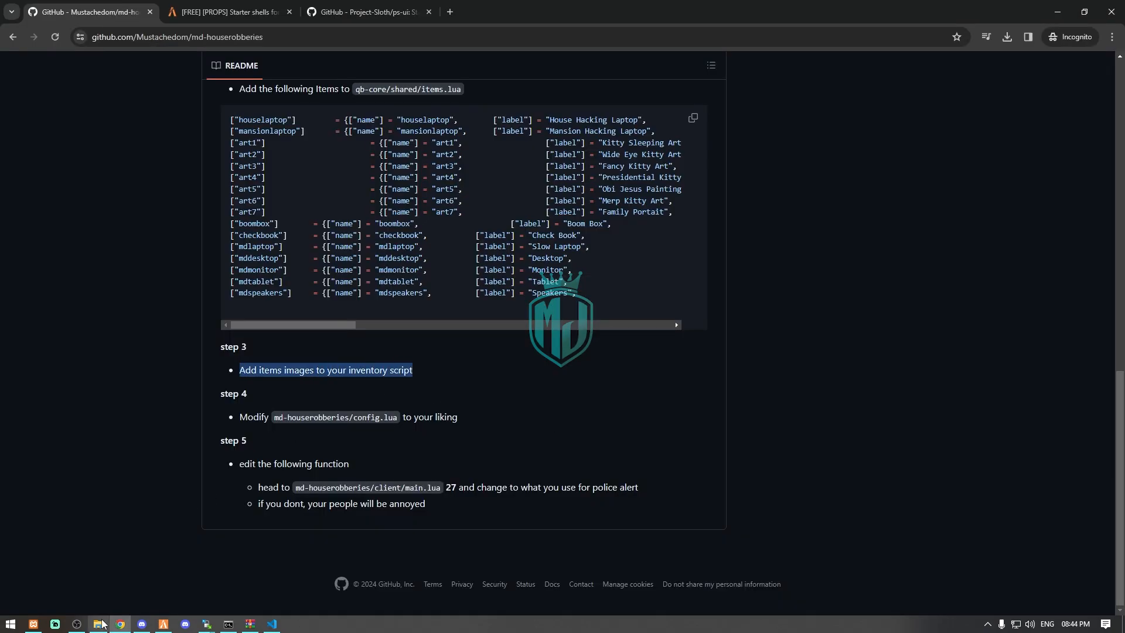
click(98, 623)
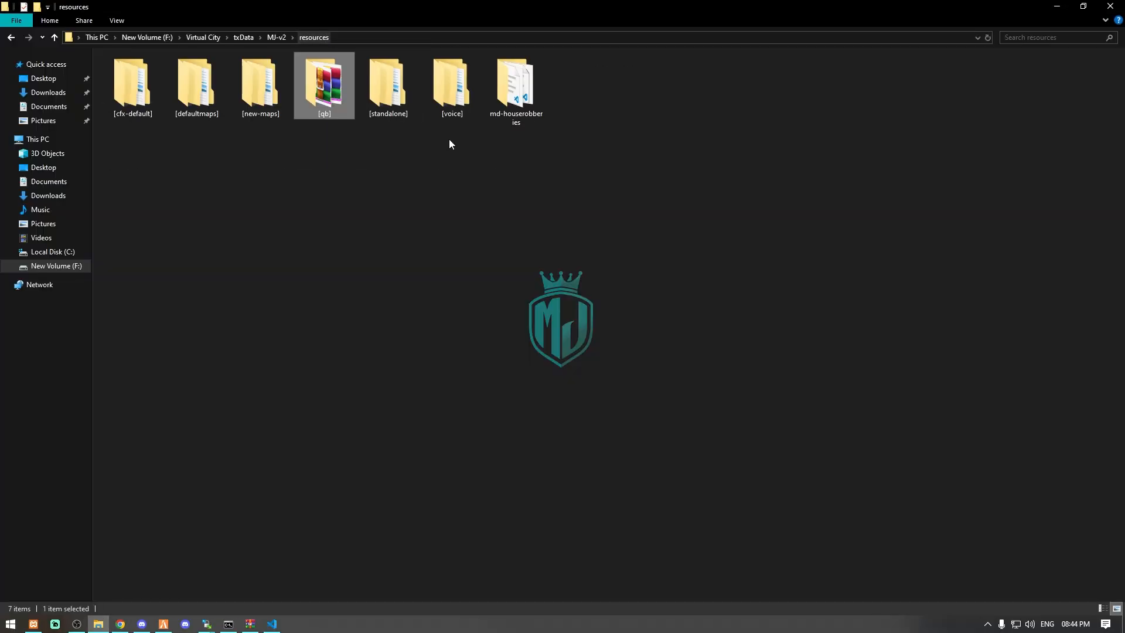
double_click(324, 82)
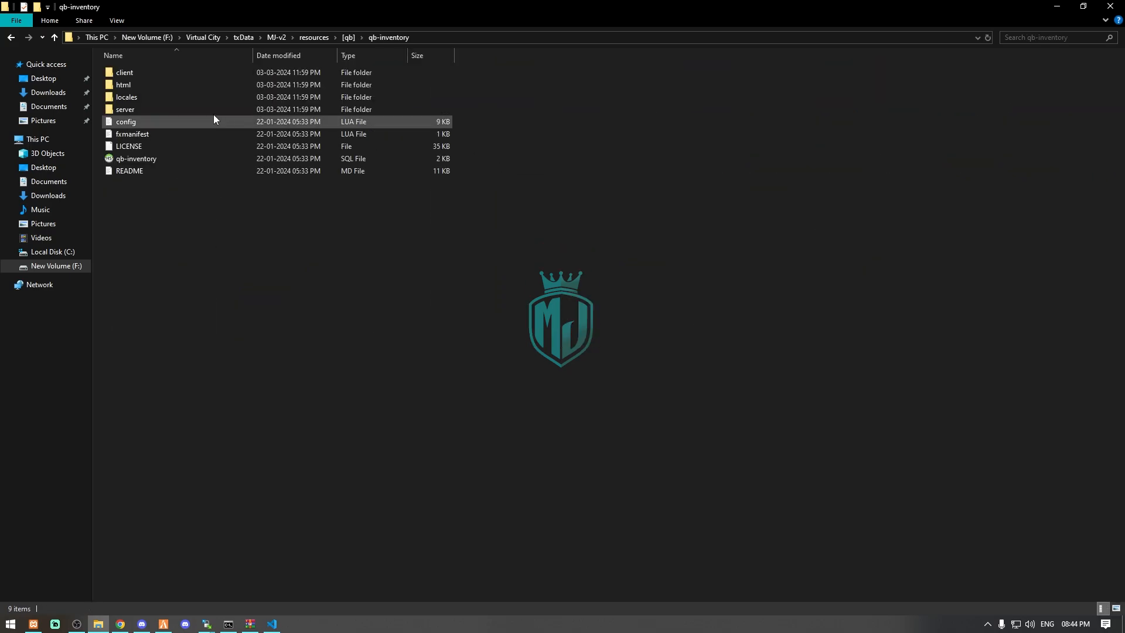
double_click(124, 85)
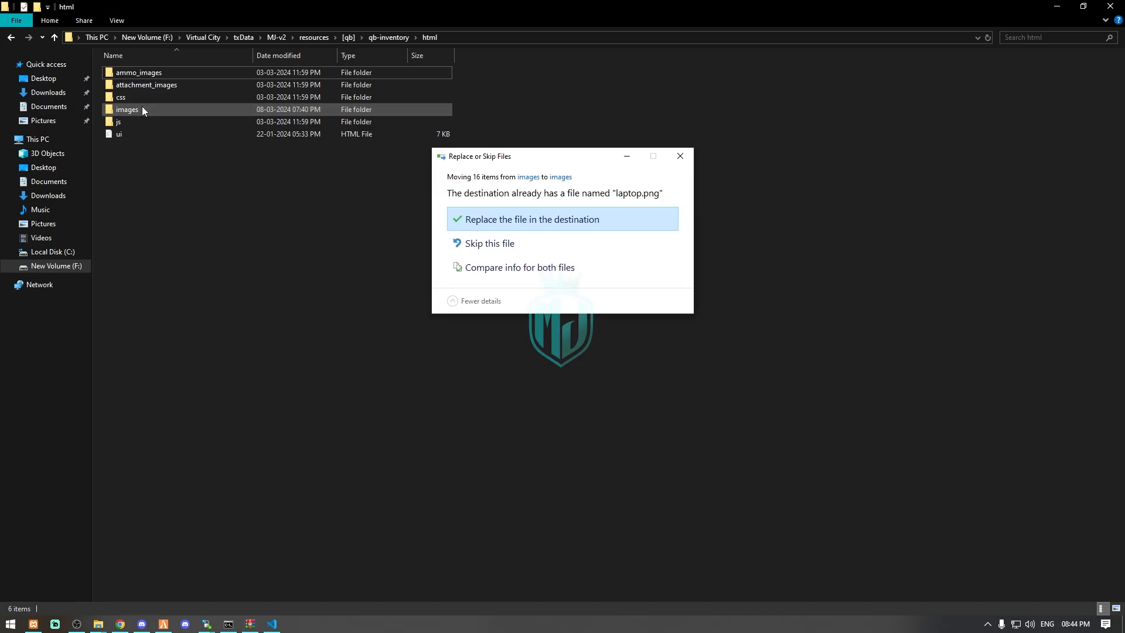
click(533, 218)
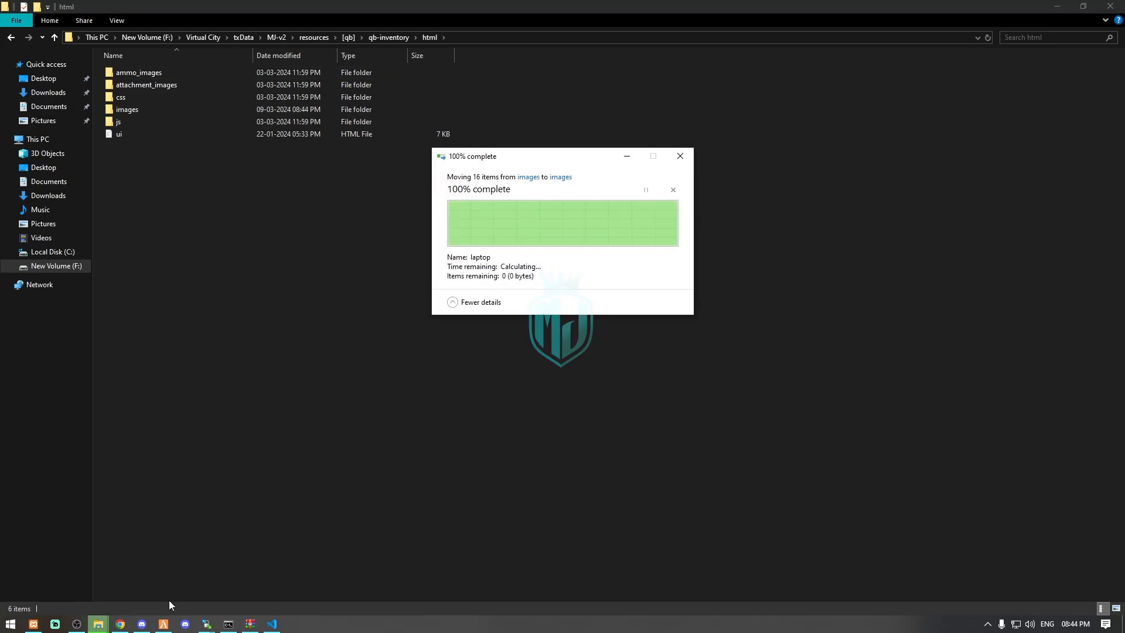
click(119, 623)
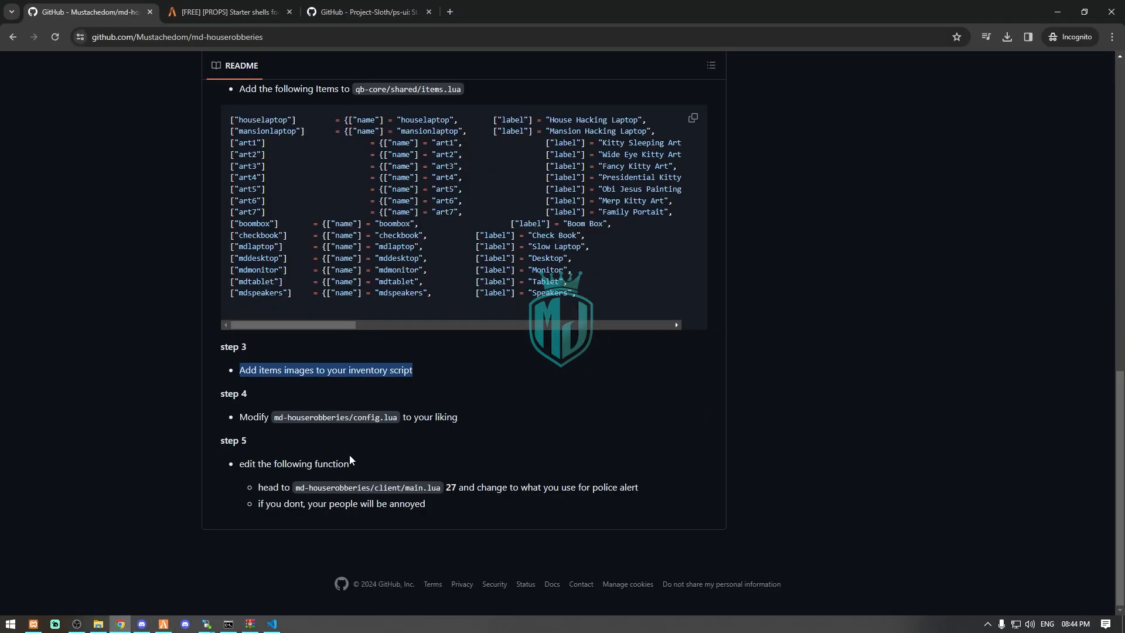
mouse_move(316, 428)
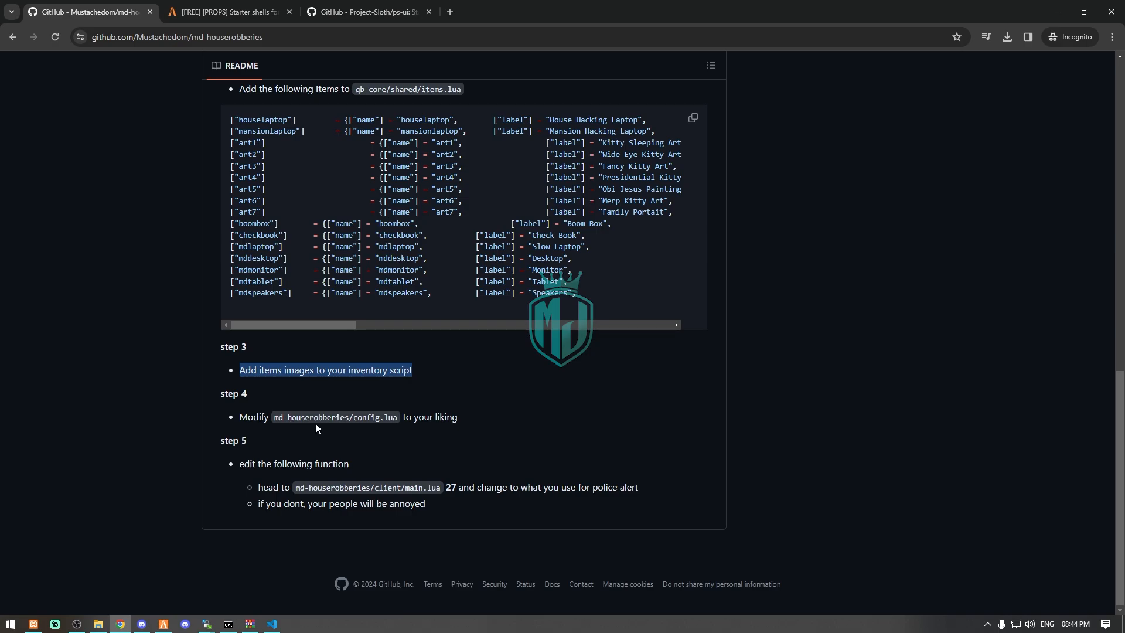
mouse_move(289, 435)
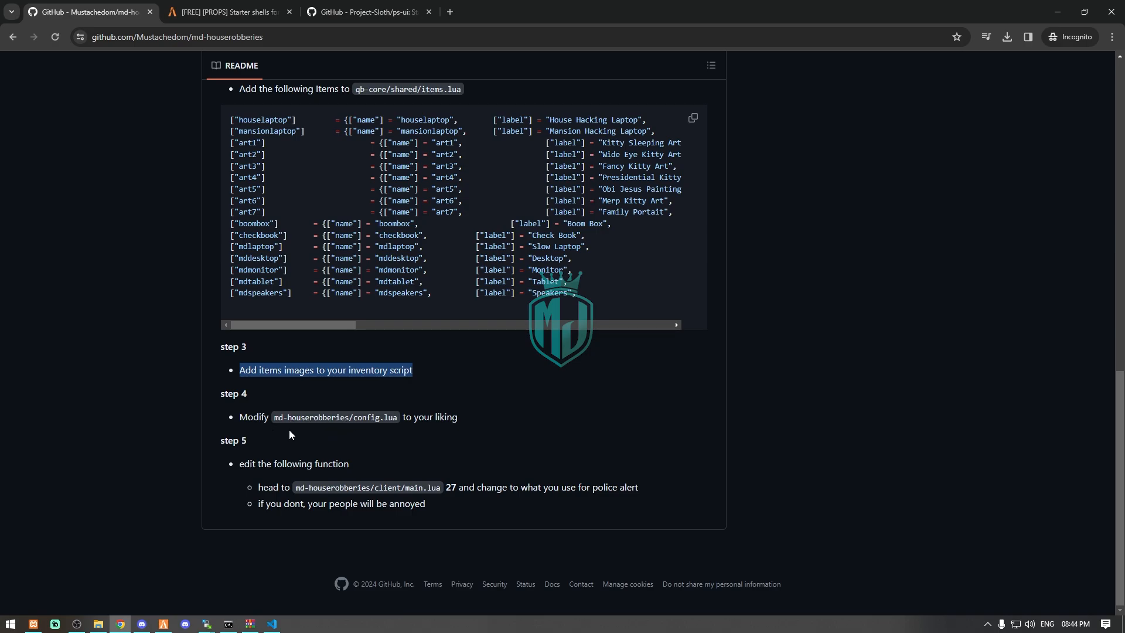
mouse_move(330, 488)
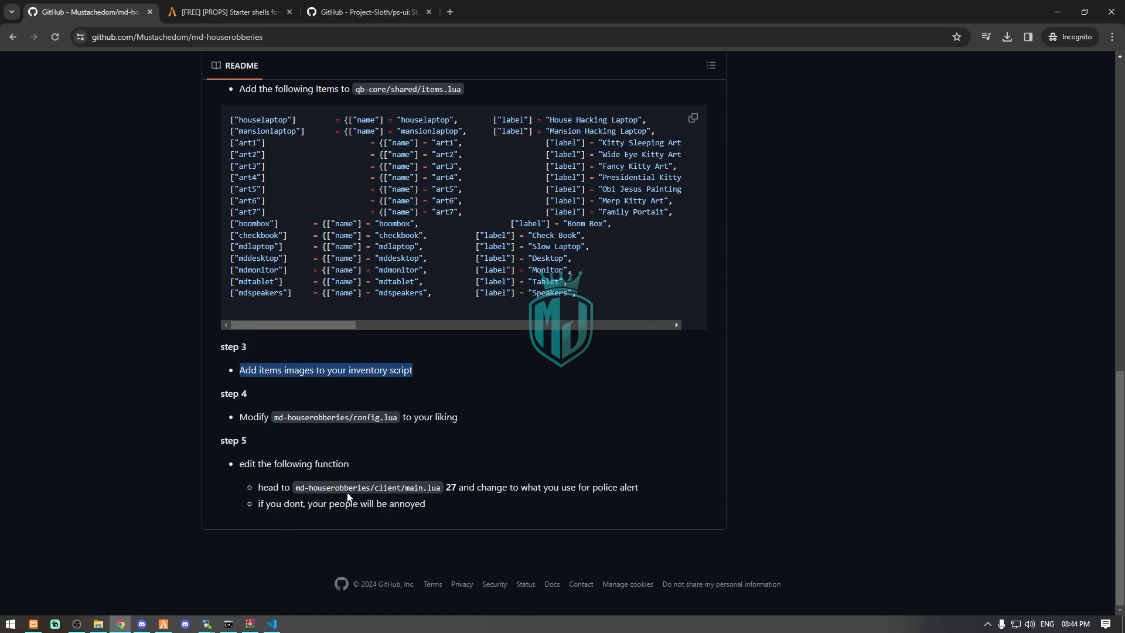
- Open md-houserobberies client/main.lua in VS Code and find PoliceCall around line 27
click(102, 622)
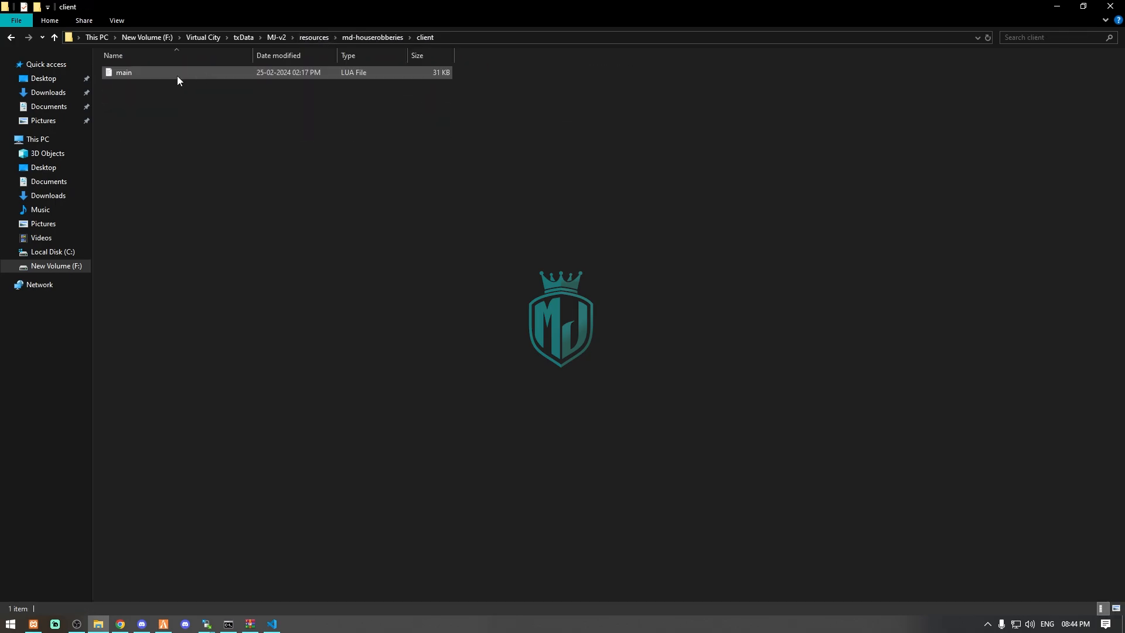
double_click(124, 73)
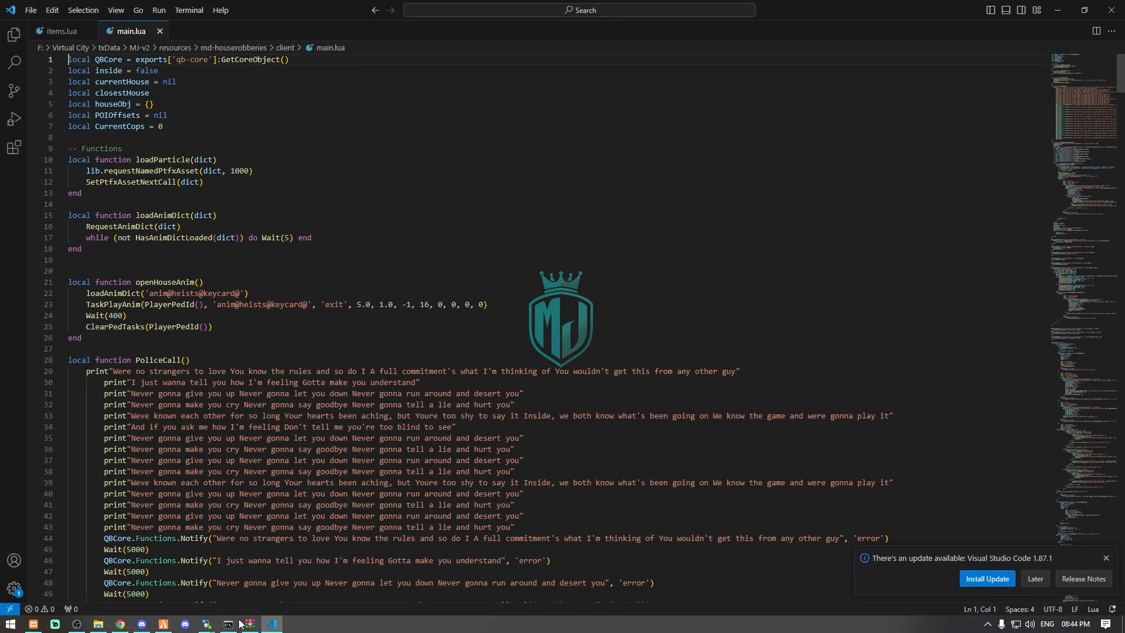
click(119, 622)
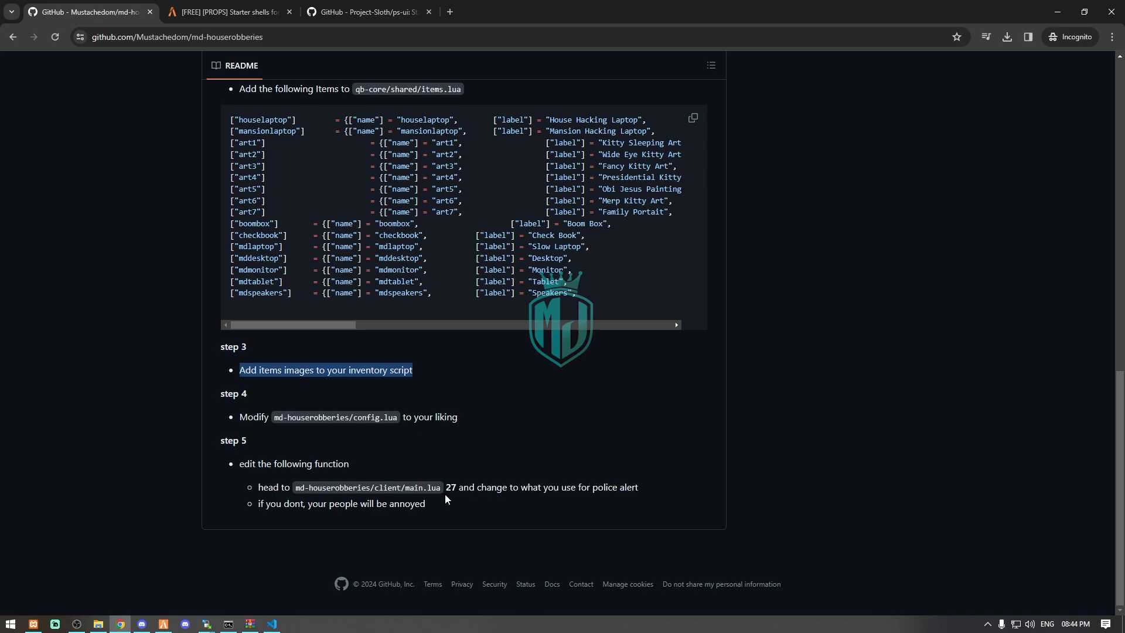
click(271, 622)
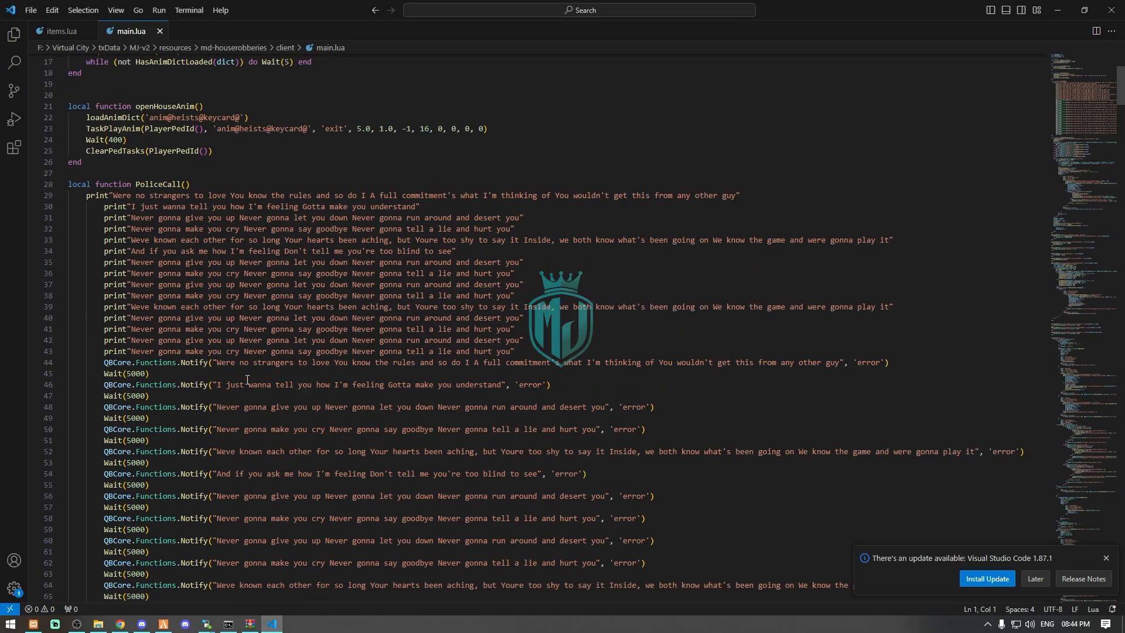
- Go up to the resources folder and load the ps-dispatch 2.1.7 release page in a new tab
scroll(up, 3)
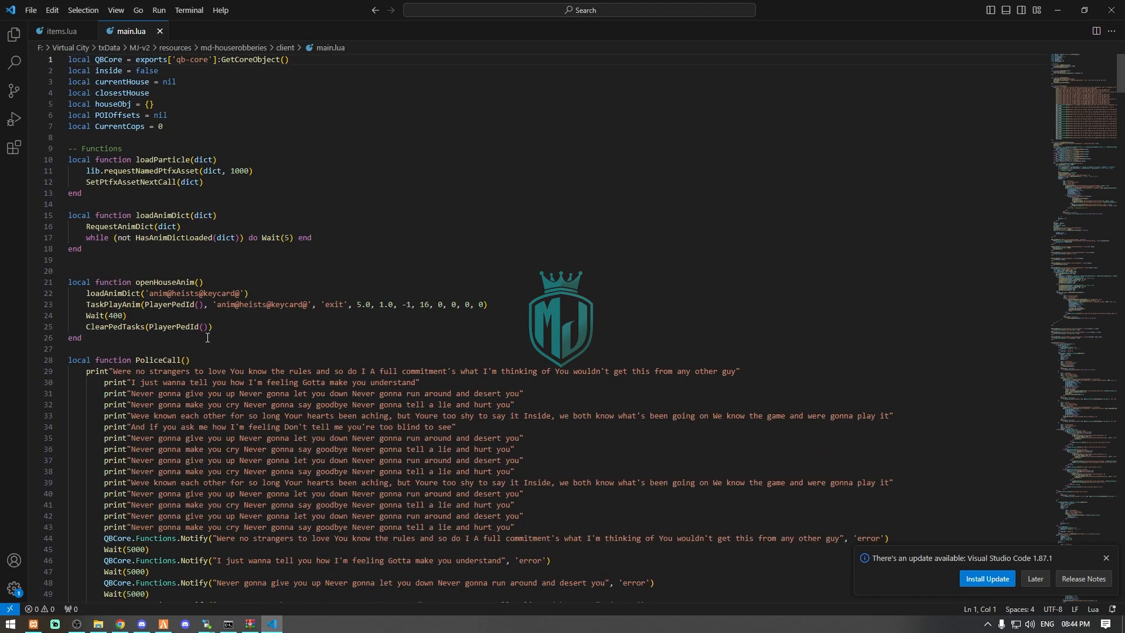
click(119, 622)
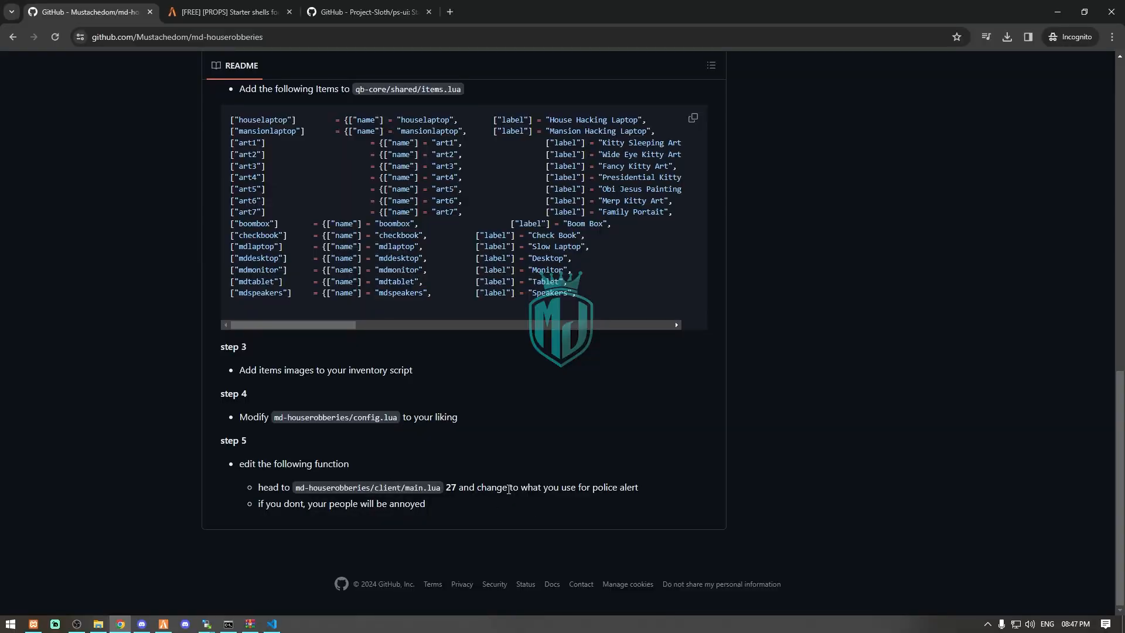
click(97, 627)
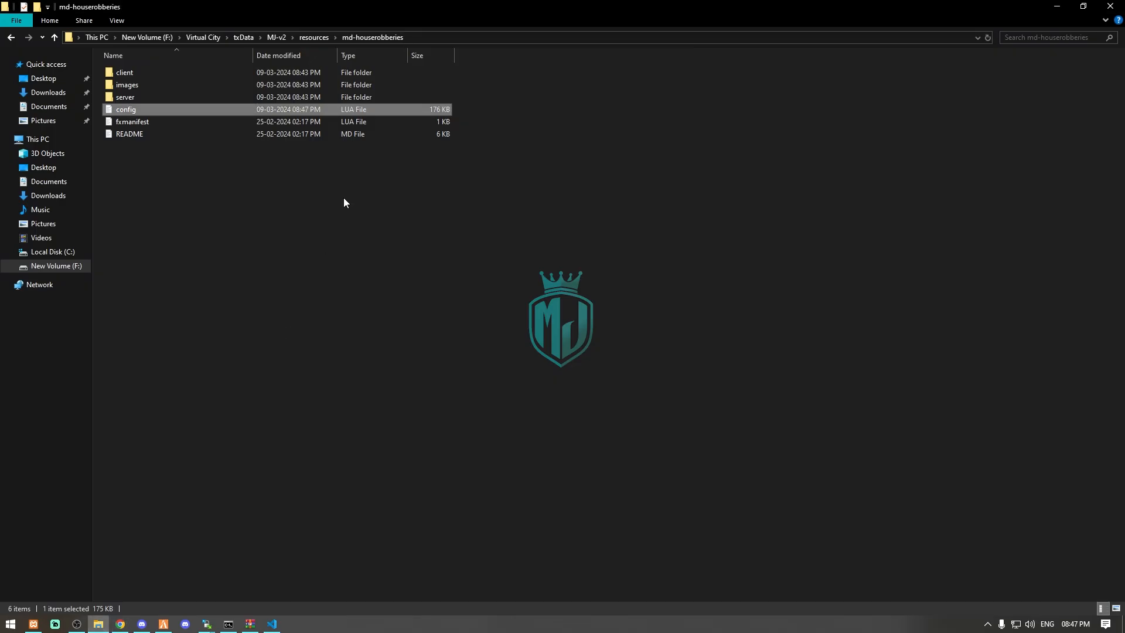
click(54, 38)
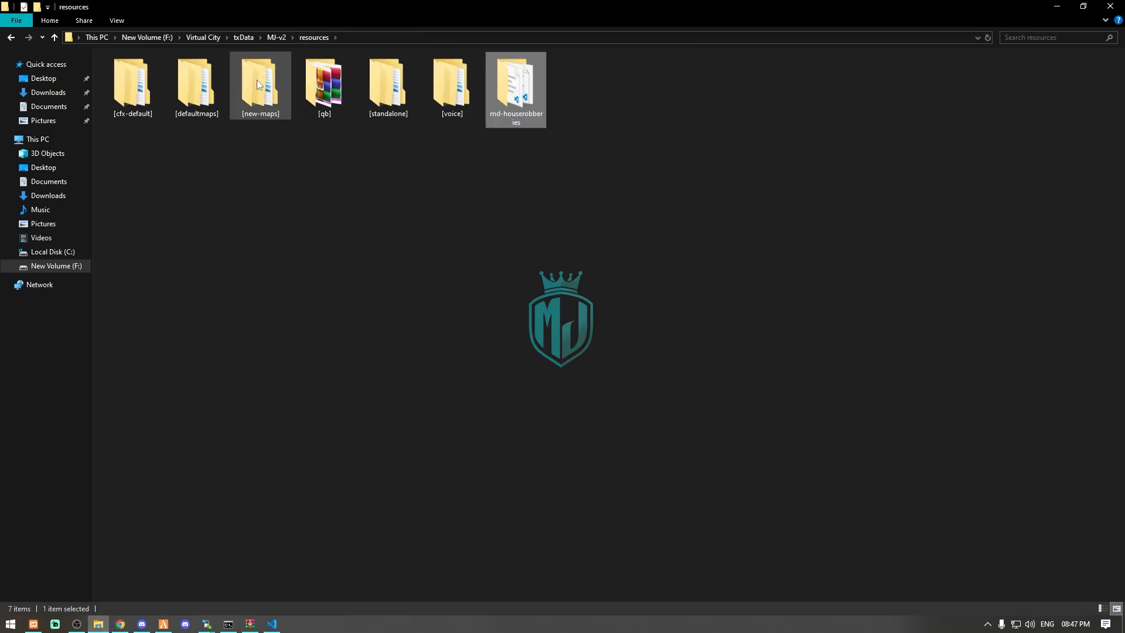
click(323, 85)
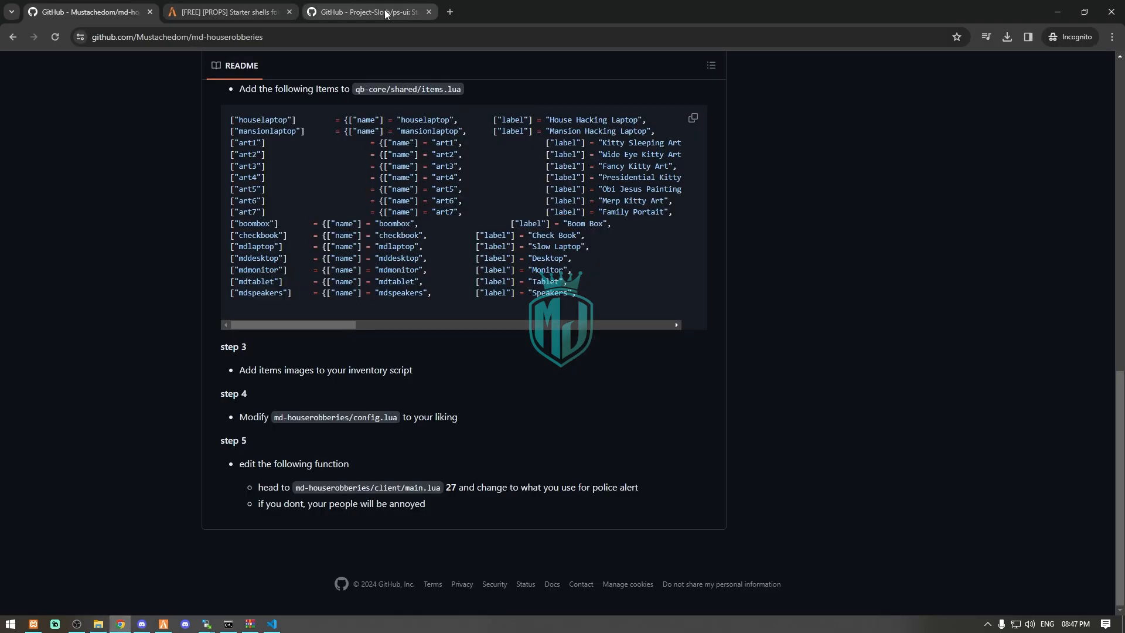
click(448, 12)
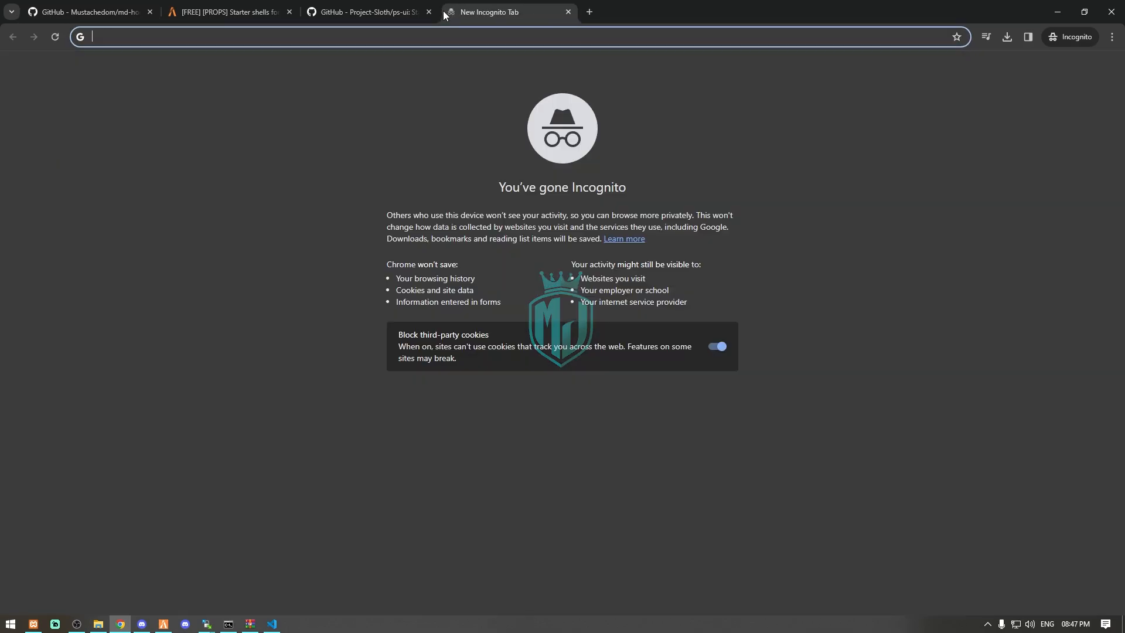
text(github.com/Project-Sloth/ps-dispatch/releases/tag/2.1.7)
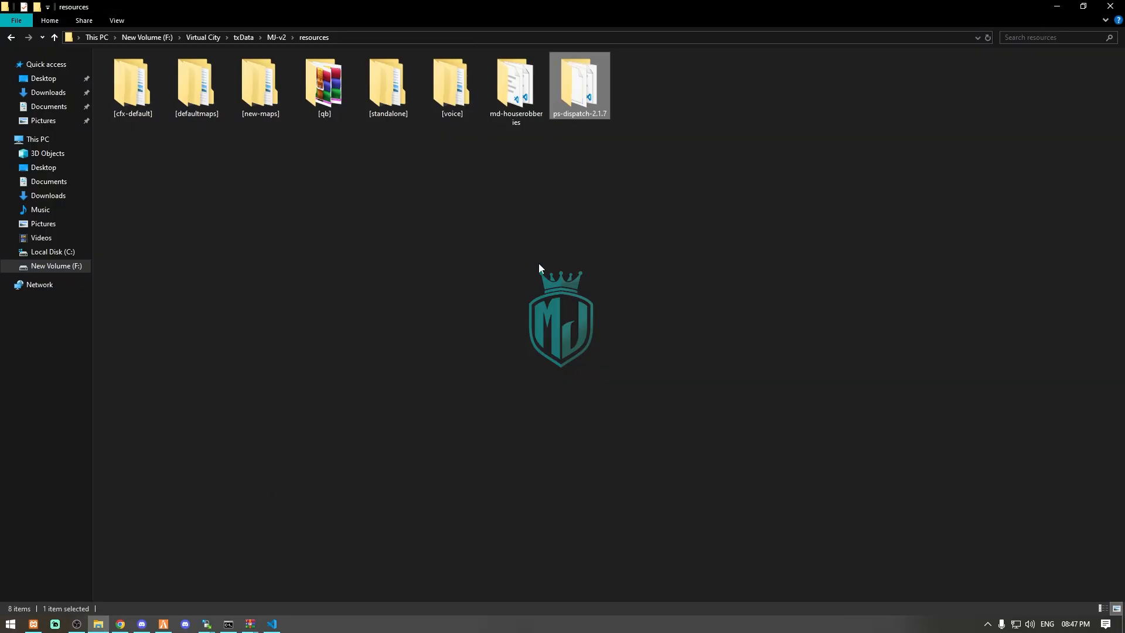
- Rename ps-dispatch-2.1.7 to ps-dispatch, then go back to md-houserobberies' main.lua
click(579, 113)
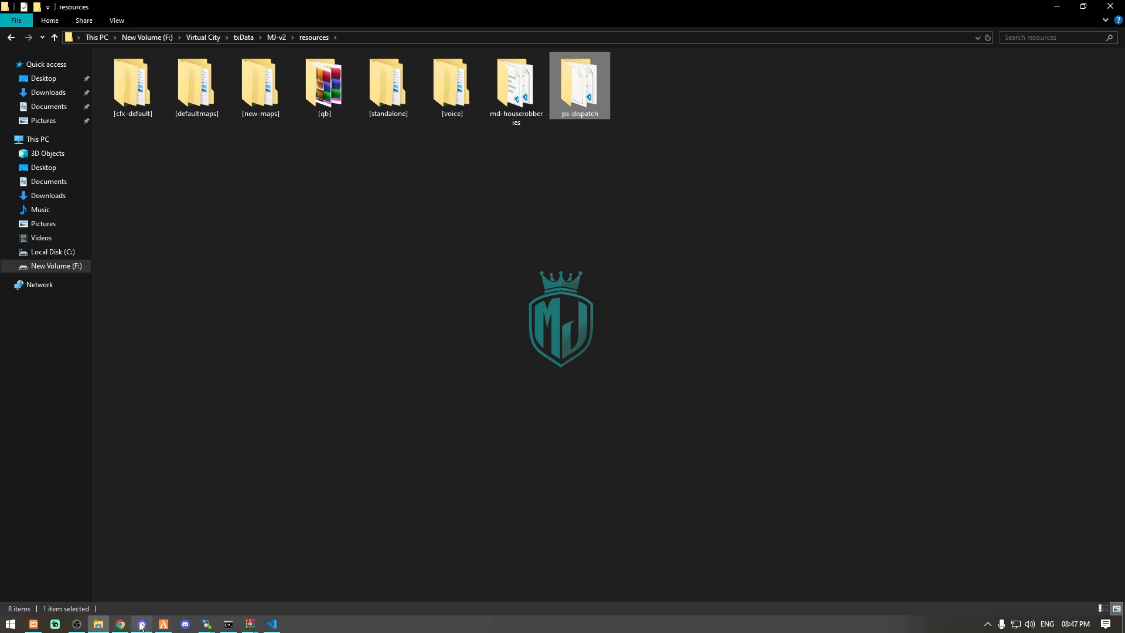
double_click(515, 84)
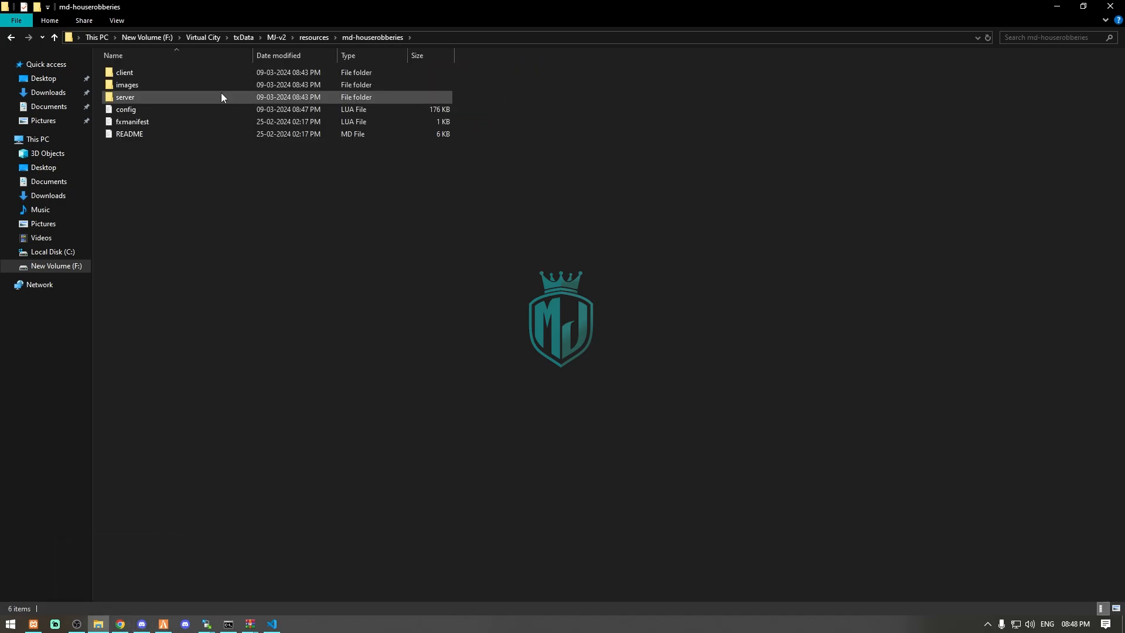
click(271, 623)
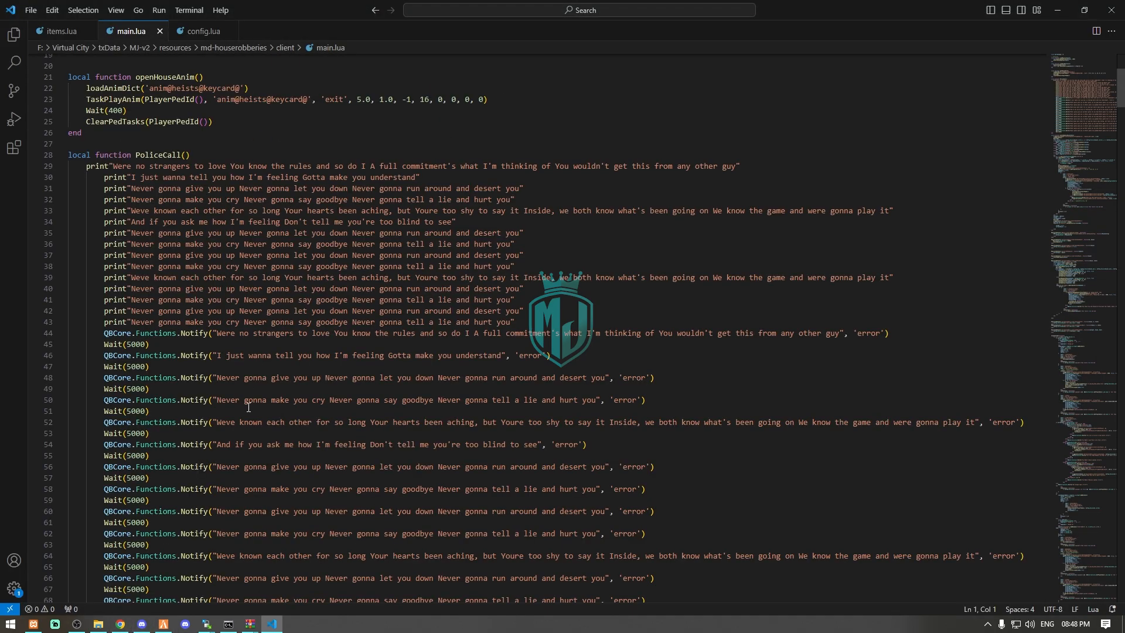
- Replace PoliceCall's print and notify lines with exports['ps-dispatch']:HouseRobbery()
scroll(up, 3)
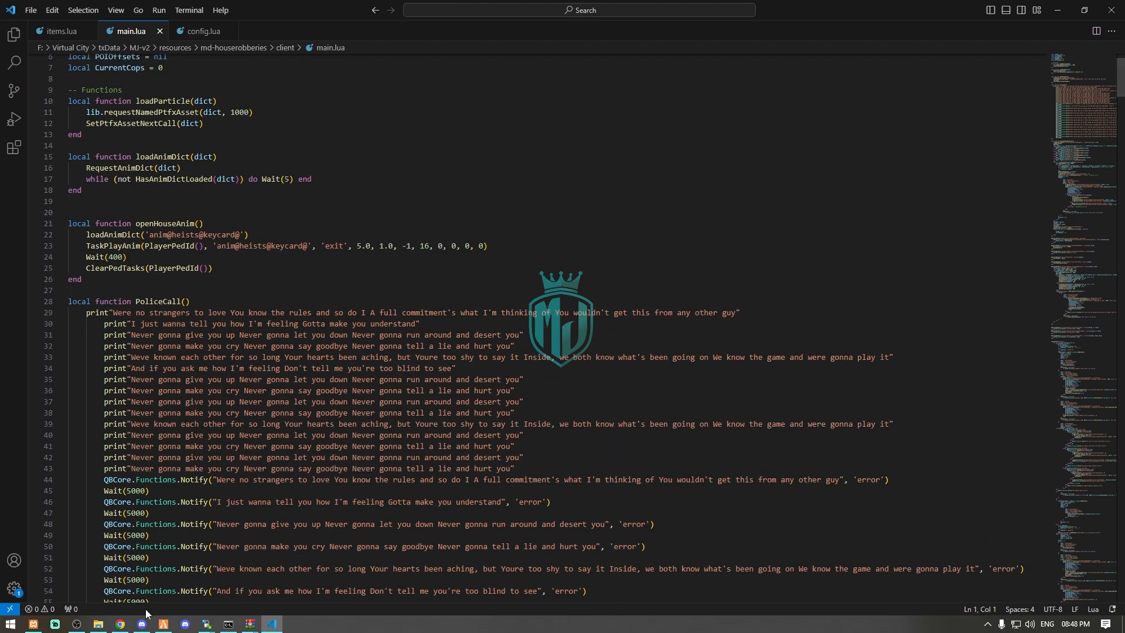
click(120, 627)
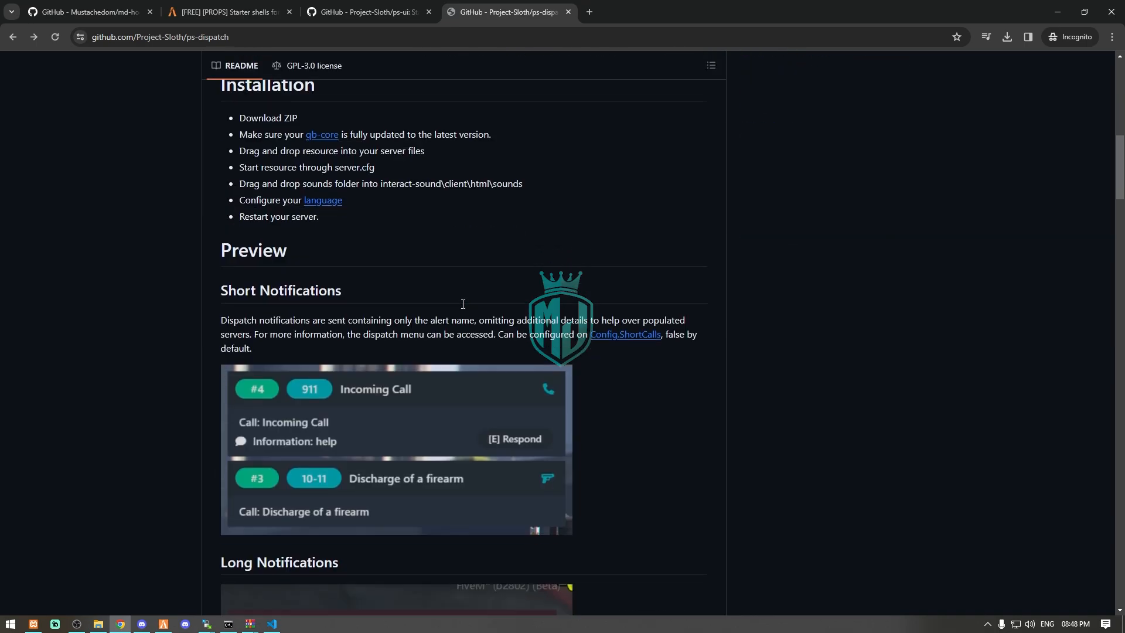
scroll(down, 3)
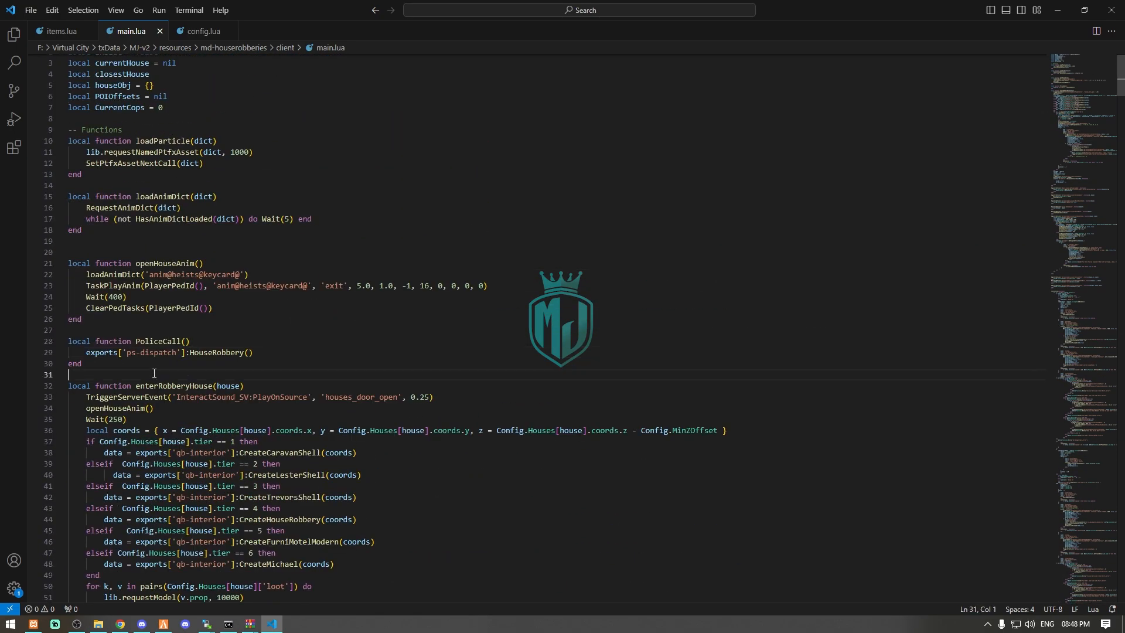
click(186, 341)
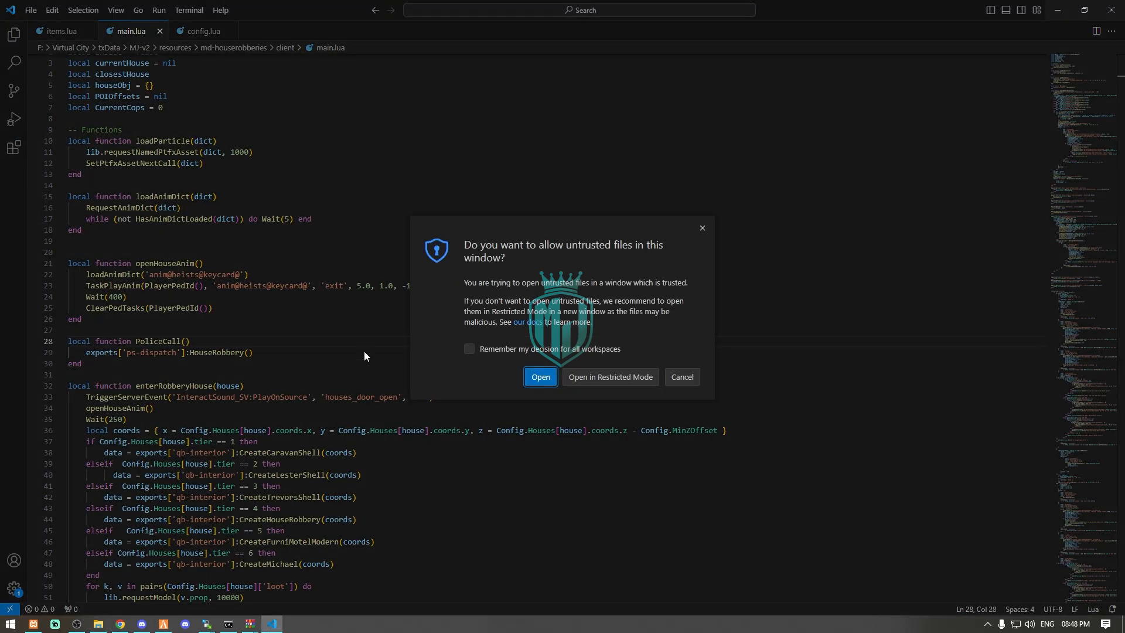
- Trust server.cfg and add 'ensure md-houserobberies' and 'ensure ps-dispatch' under MJ DEVELOPMENT ADDONS
click(540, 376)
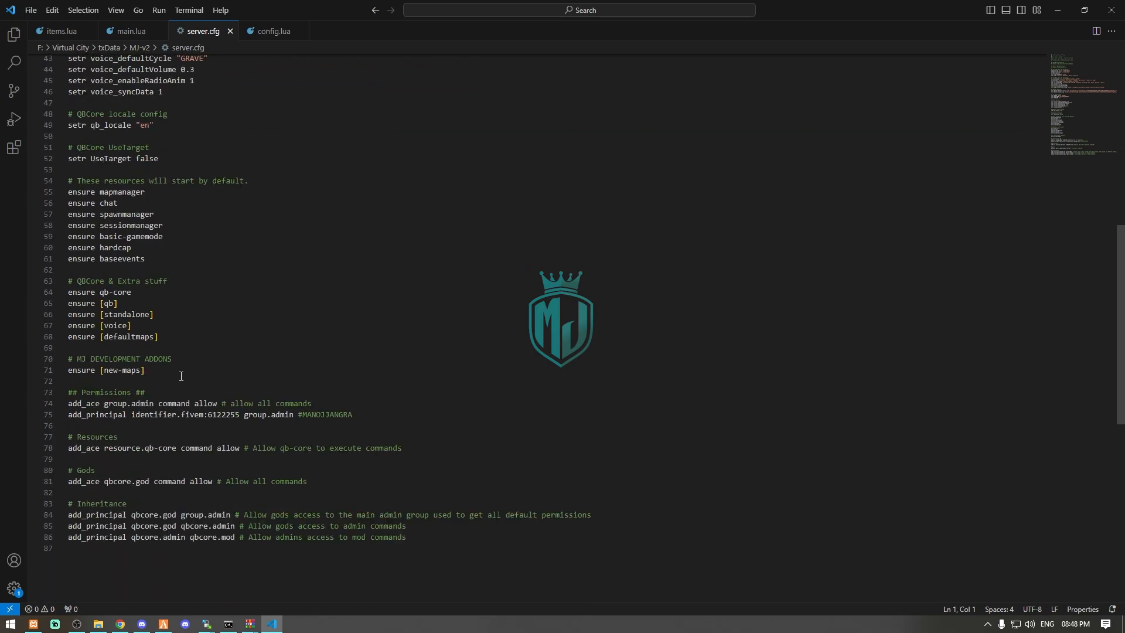
text(ensure)
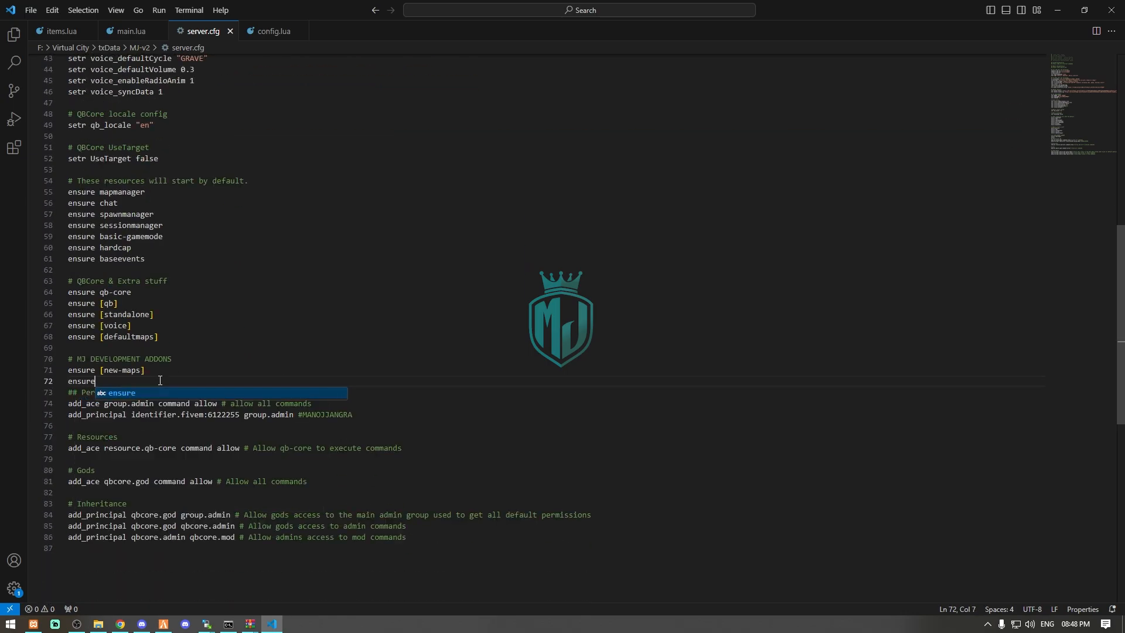
text(md-houserobberies)
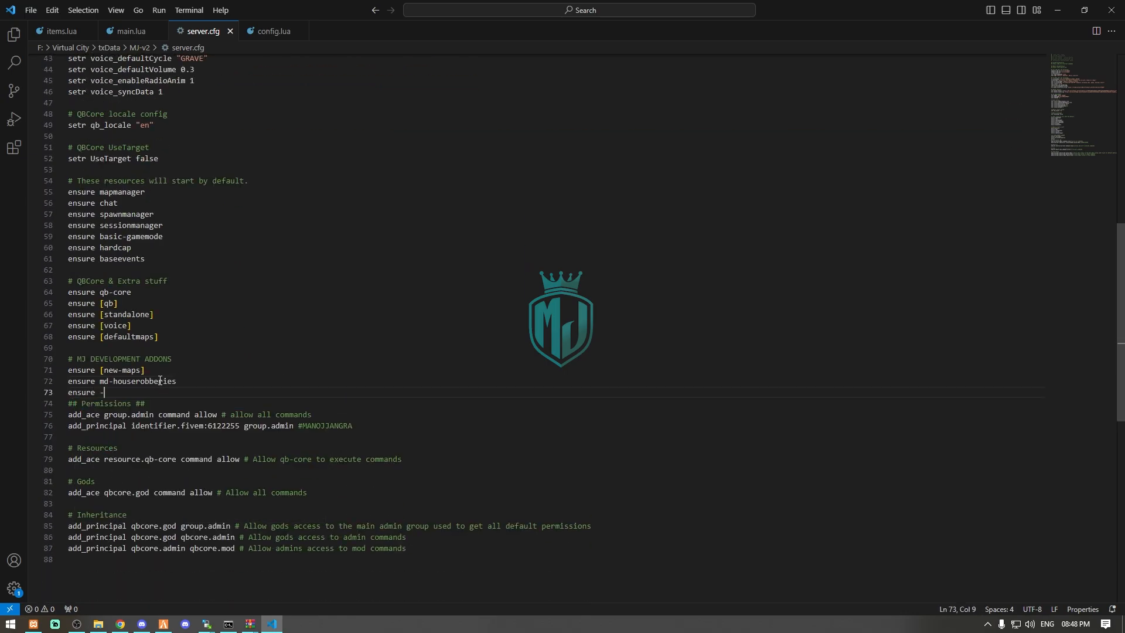
text(ps-dis)
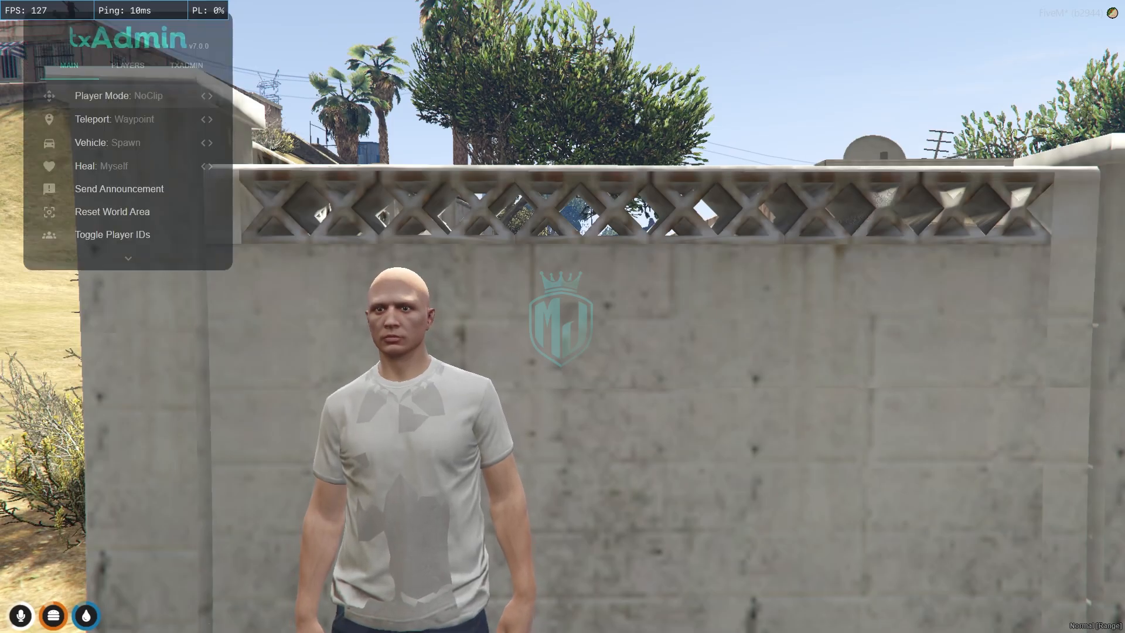
- Exit the game and open config.lua from the md-houserobberies resource folder
click(186, 65)
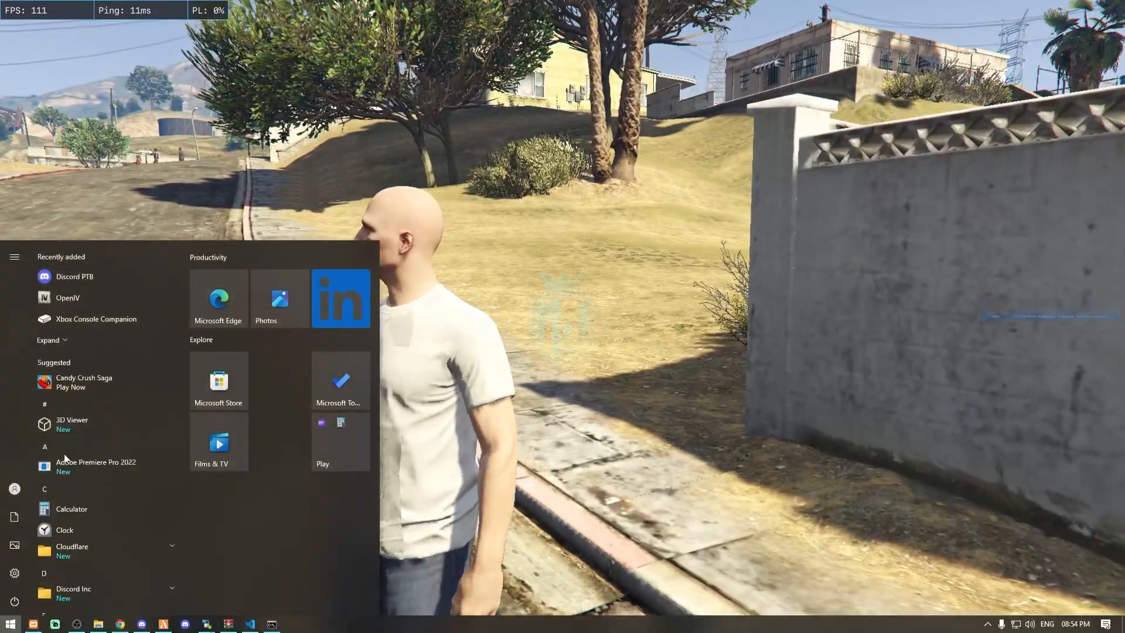
click(98, 622)
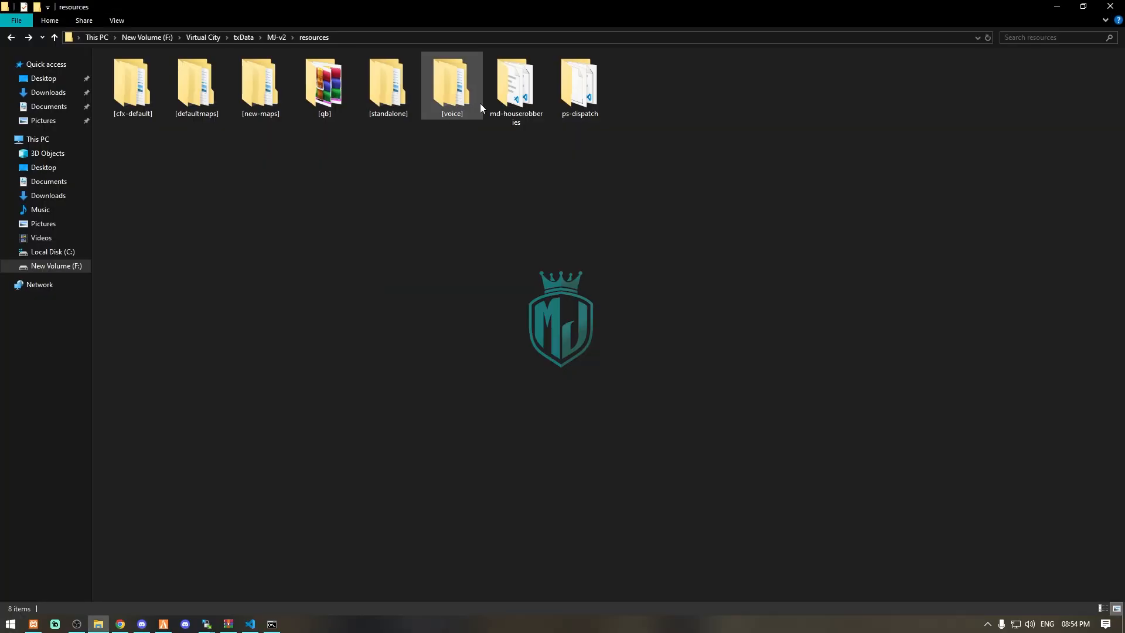
double_click(514, 80)
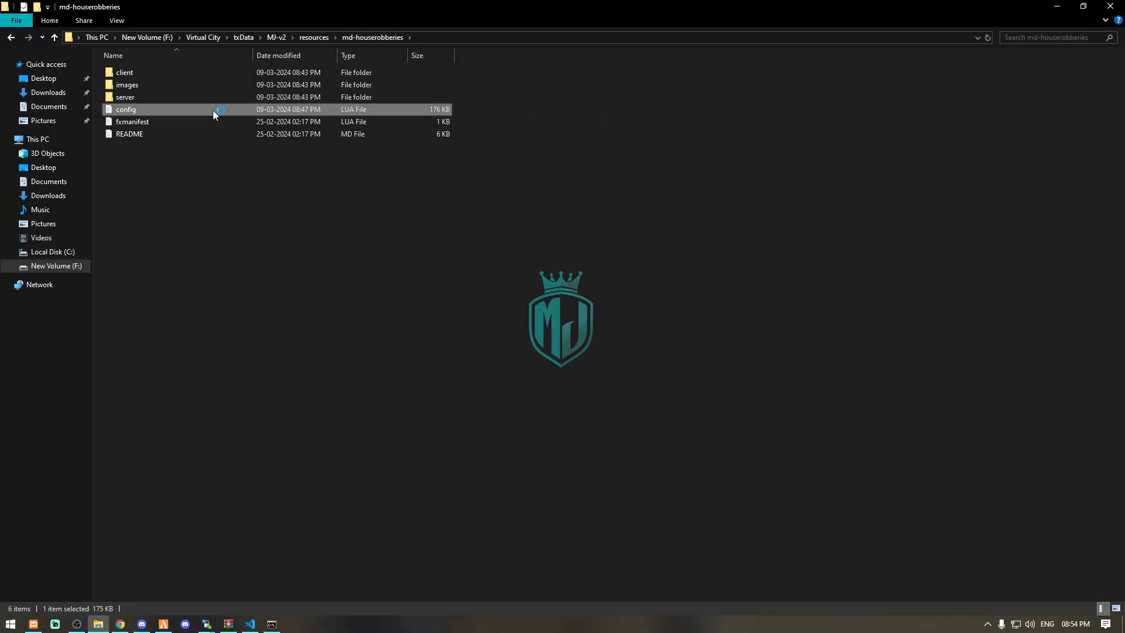
double_click(126, 109)
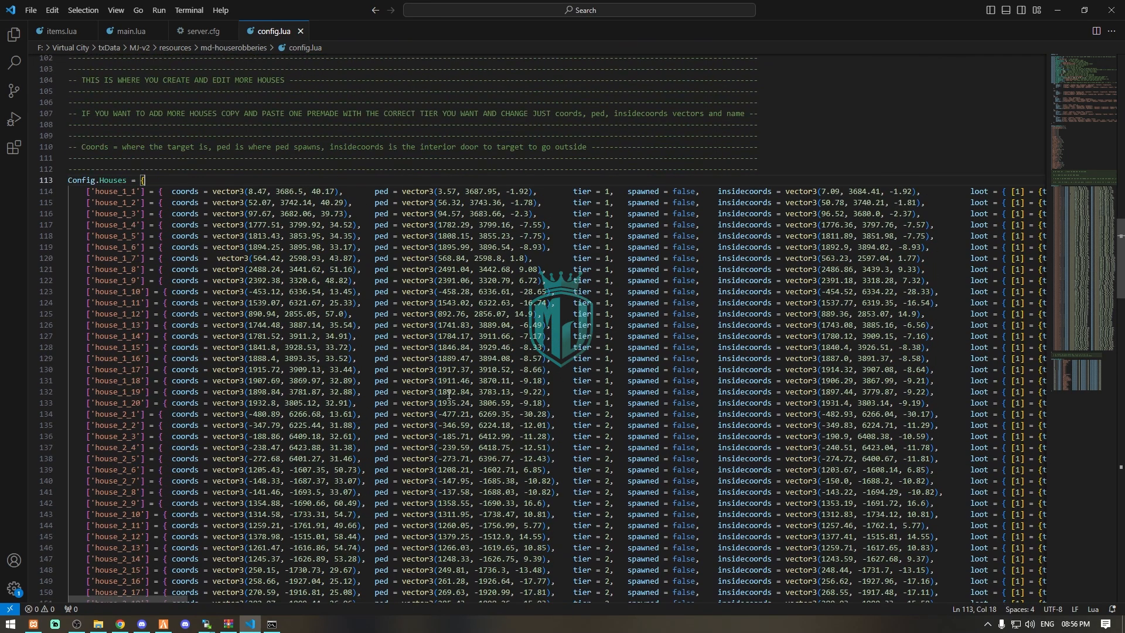
- Scroll through the Config.Houses coordinates and tiers in config.lua
scroll(down, 3)
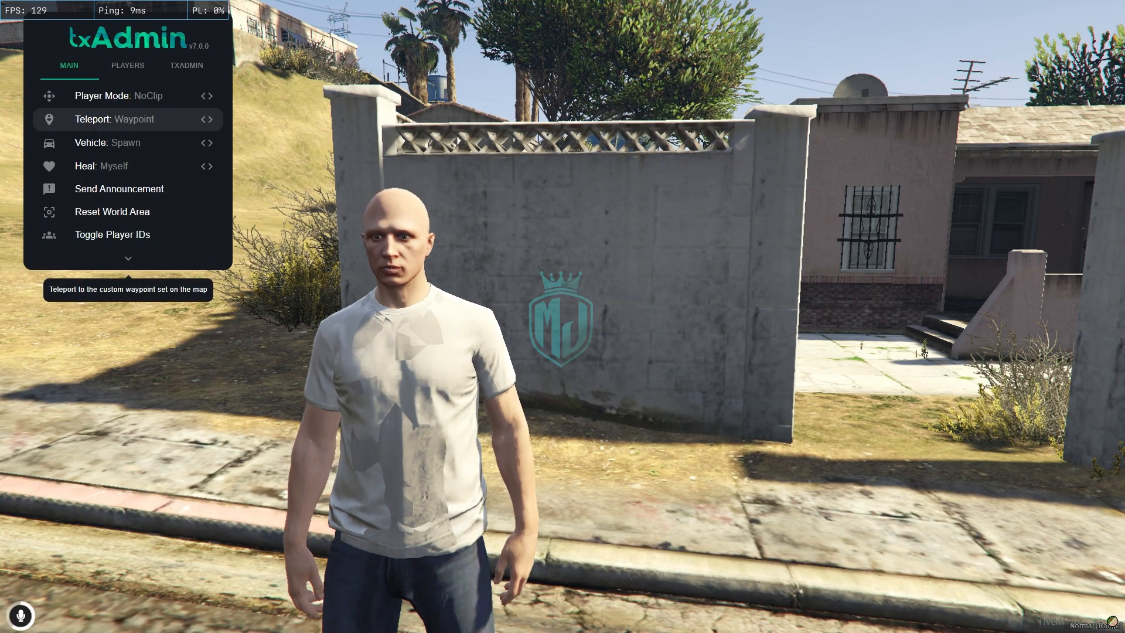
- Teleport to the marked waypoint with txAdmin and break into the house
click(127, 119)
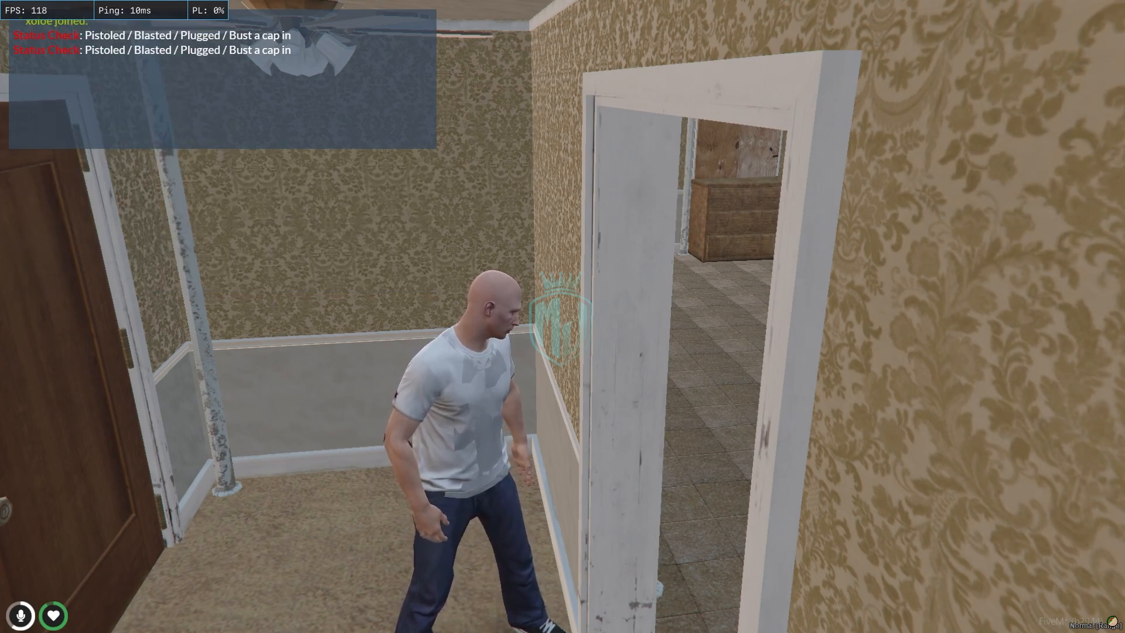
- Give player 1 a weapon_vintagepistol and set its ammo to 10 via chat commands
text(/giveitem 1)
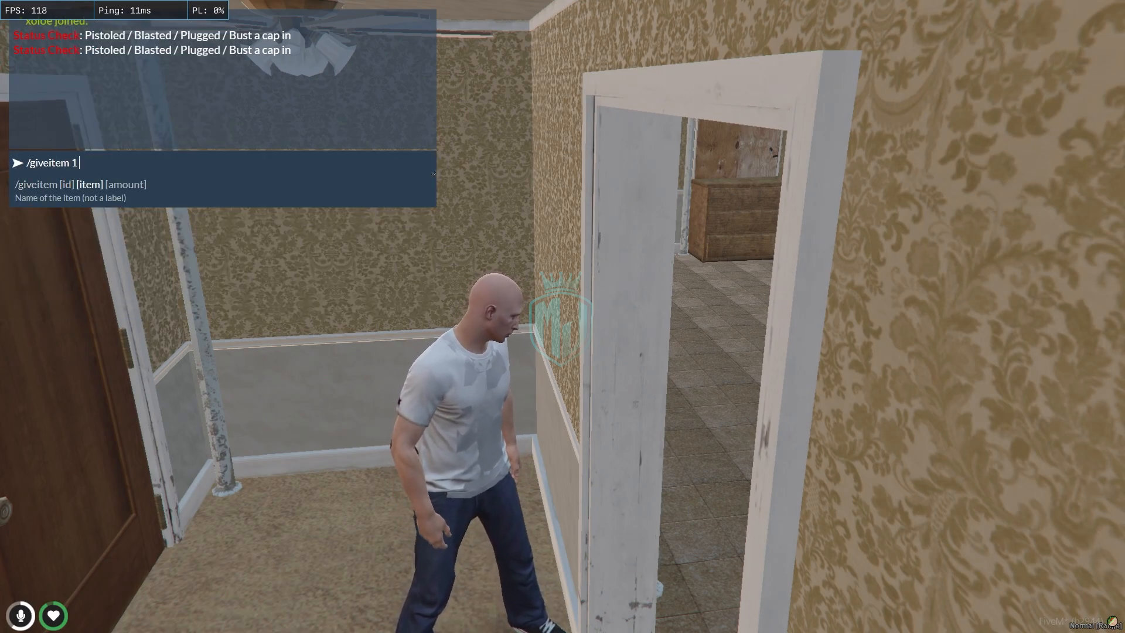
text(weapon_)
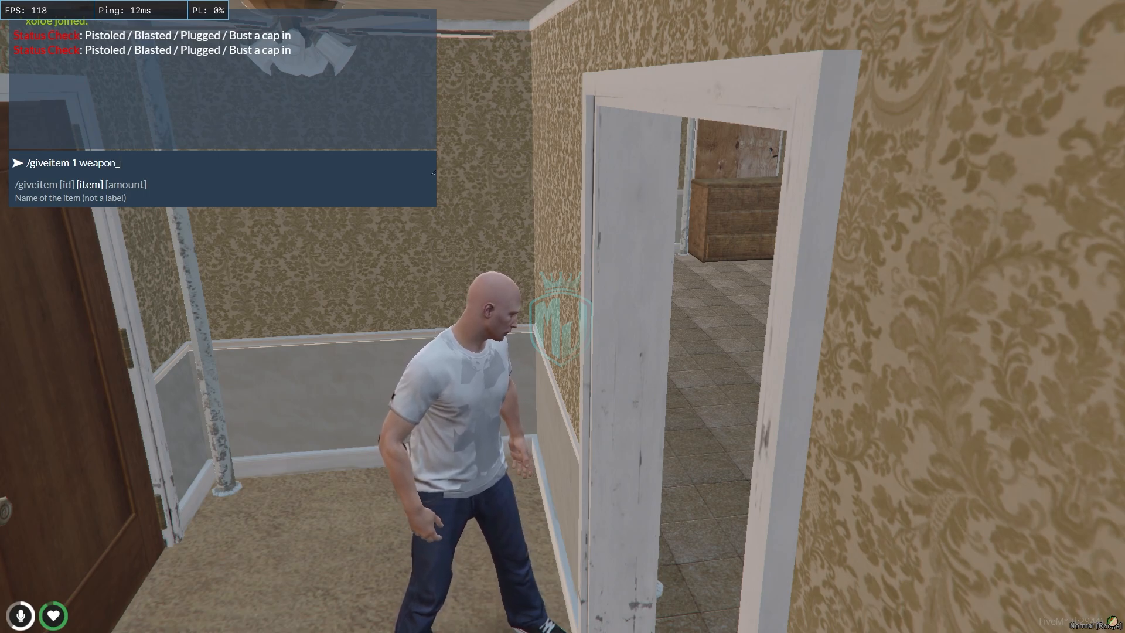
text(vintag)
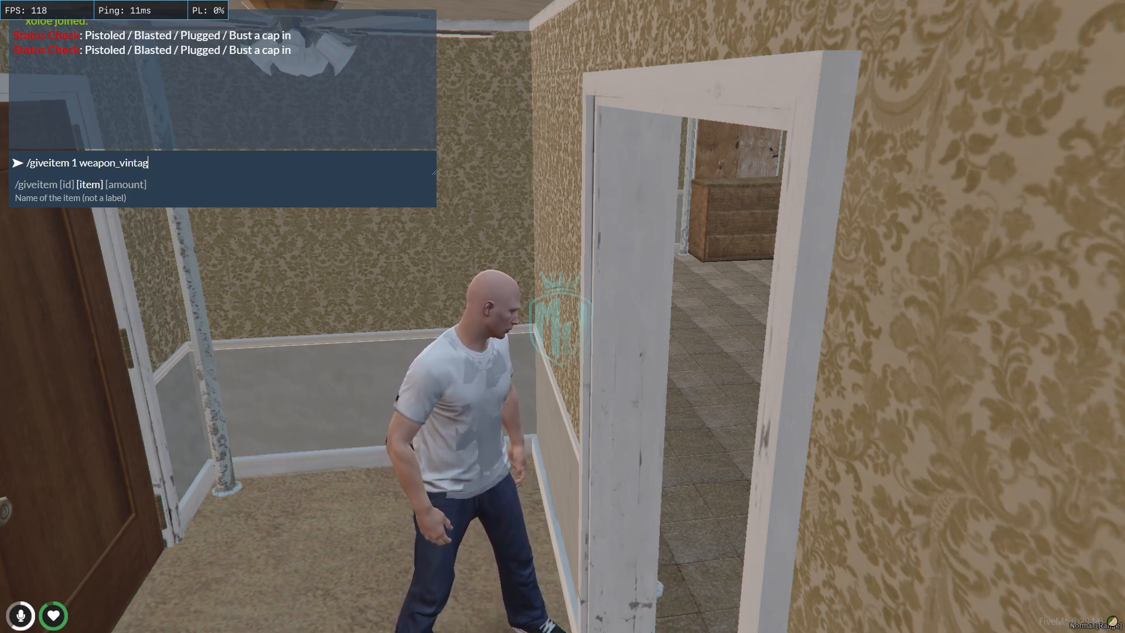
text(episto)
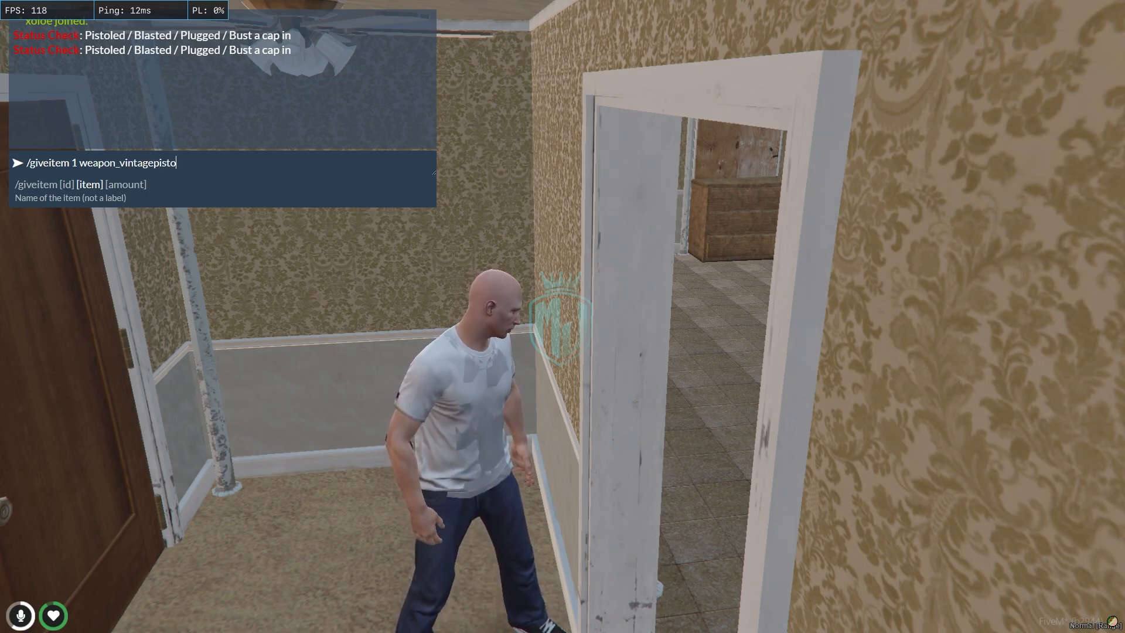
key(Return)
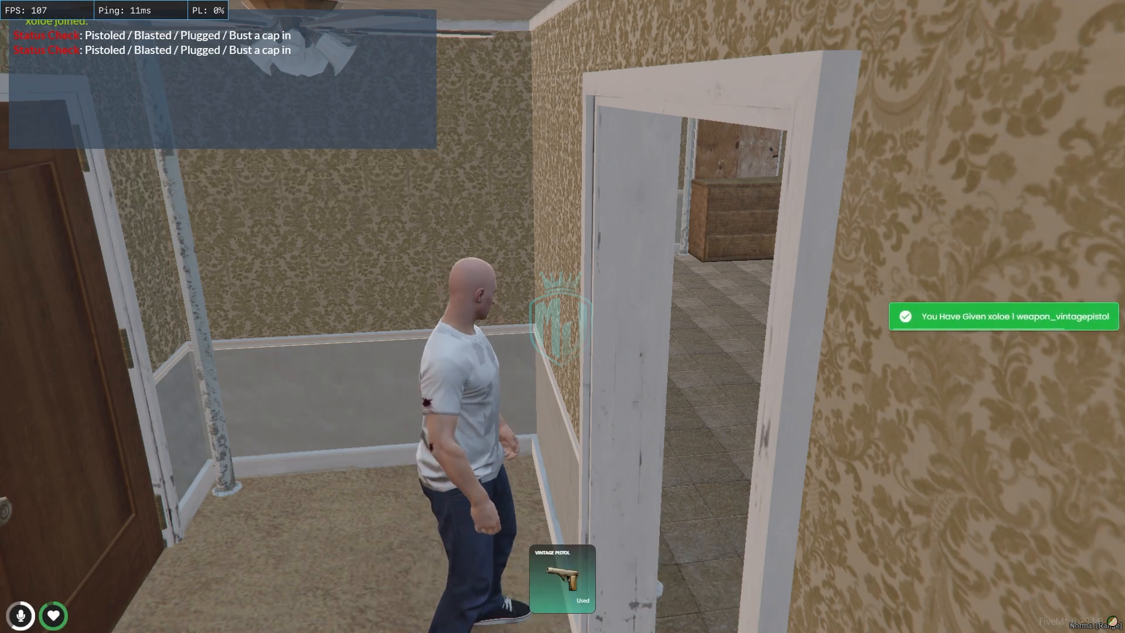
text(/setammo 10)
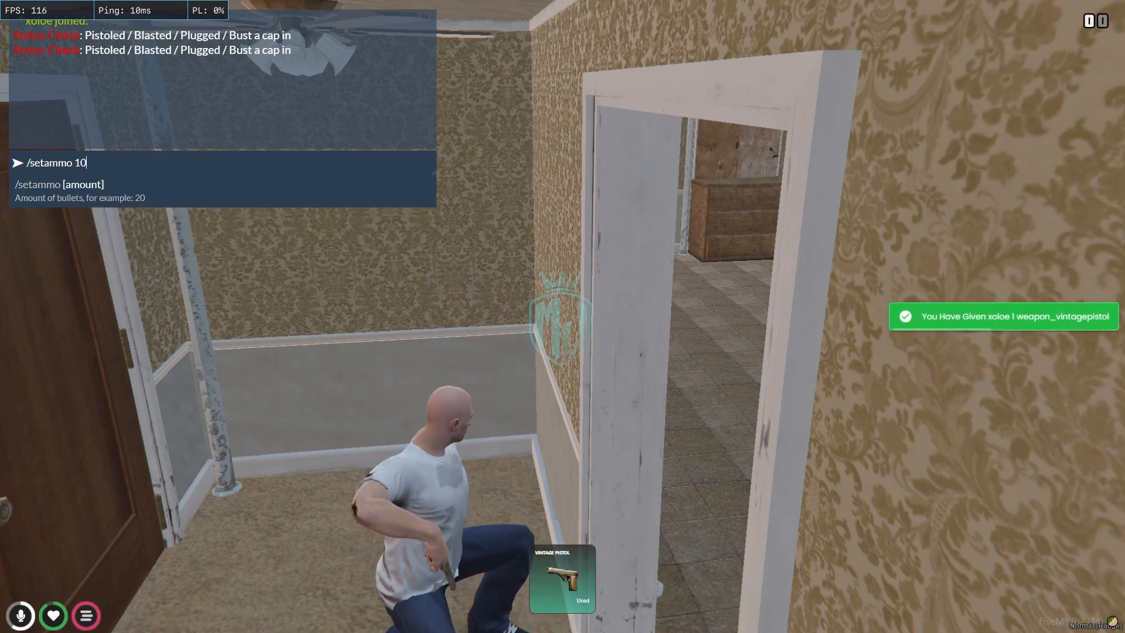
key(Return)
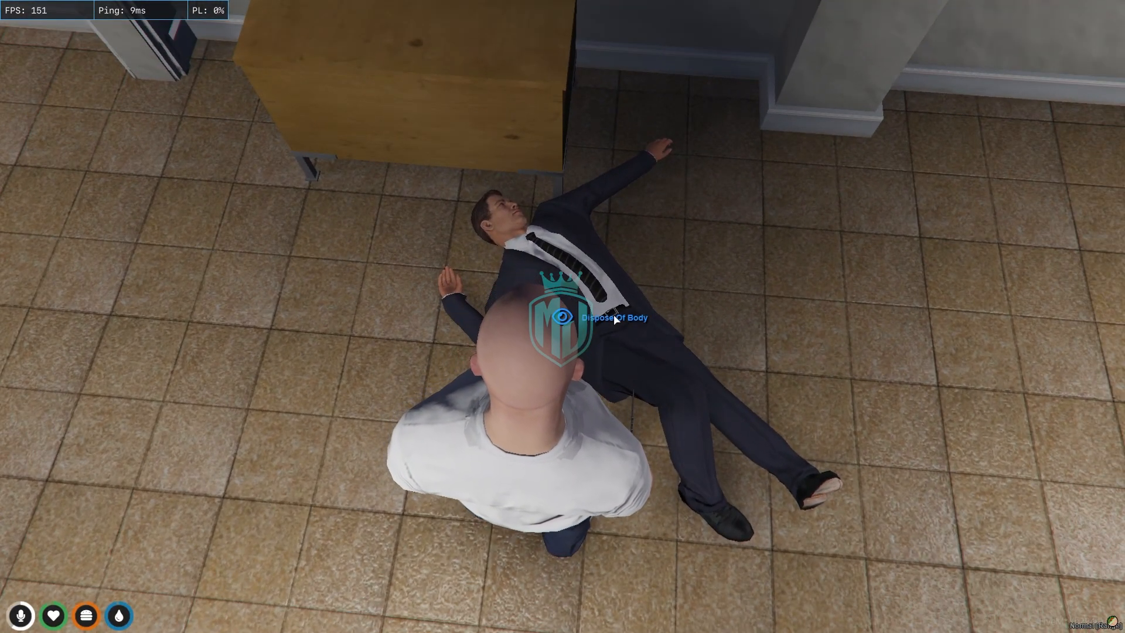
- Dispose of the resident's body and search the loot spots for a golden chain
click(613, 318)
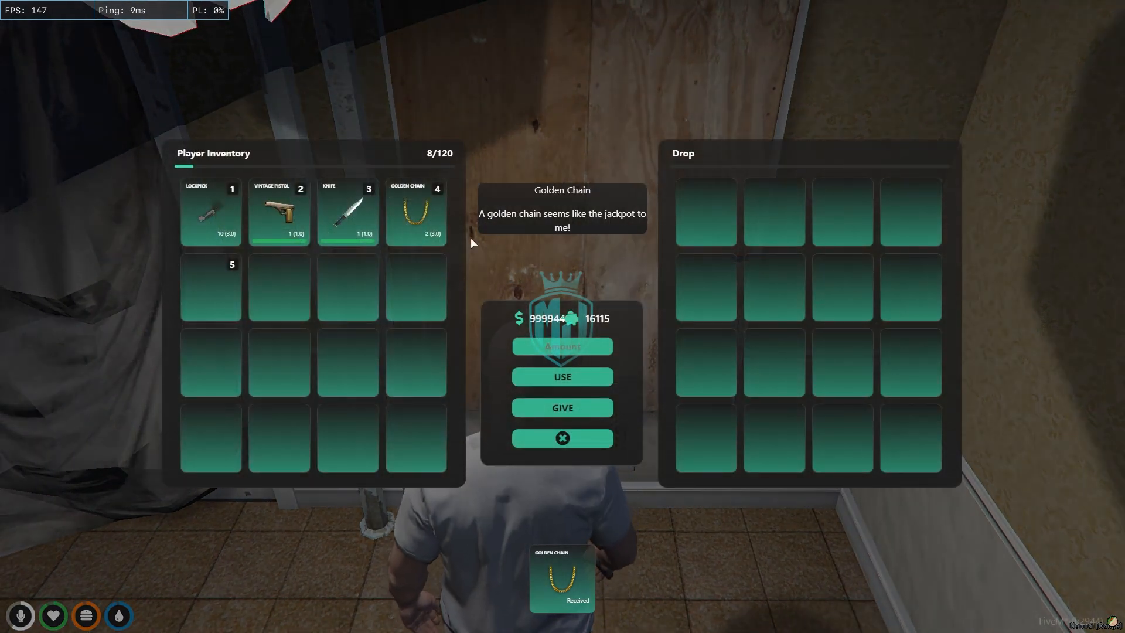
- Close the inventory panel and walk through the house interior
click(562, 437)
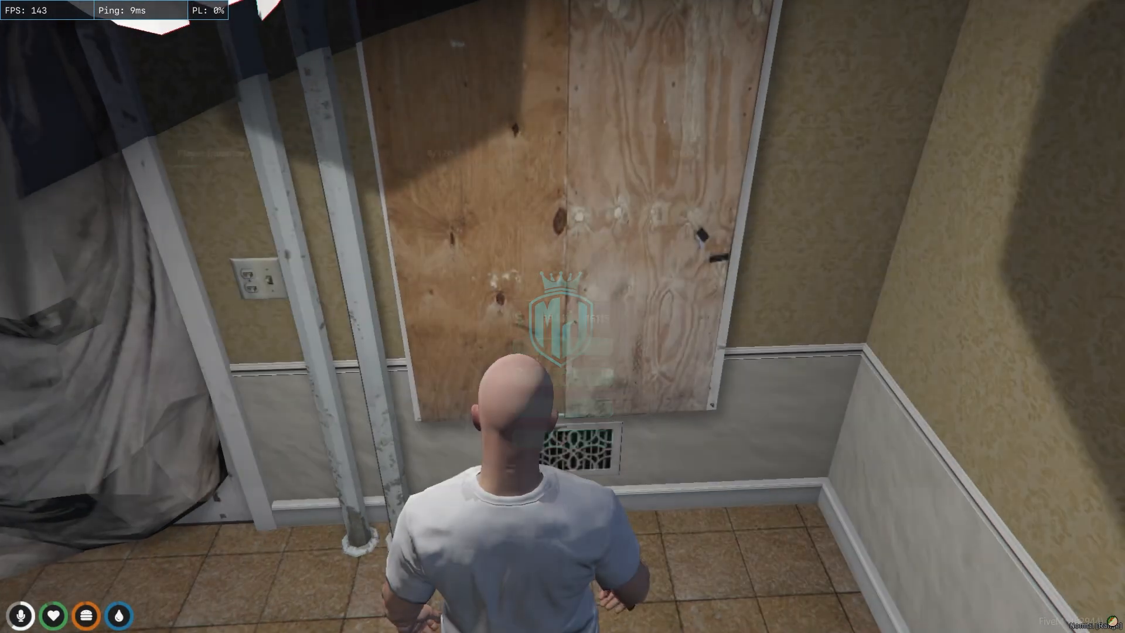
mouse_move(562, 316)
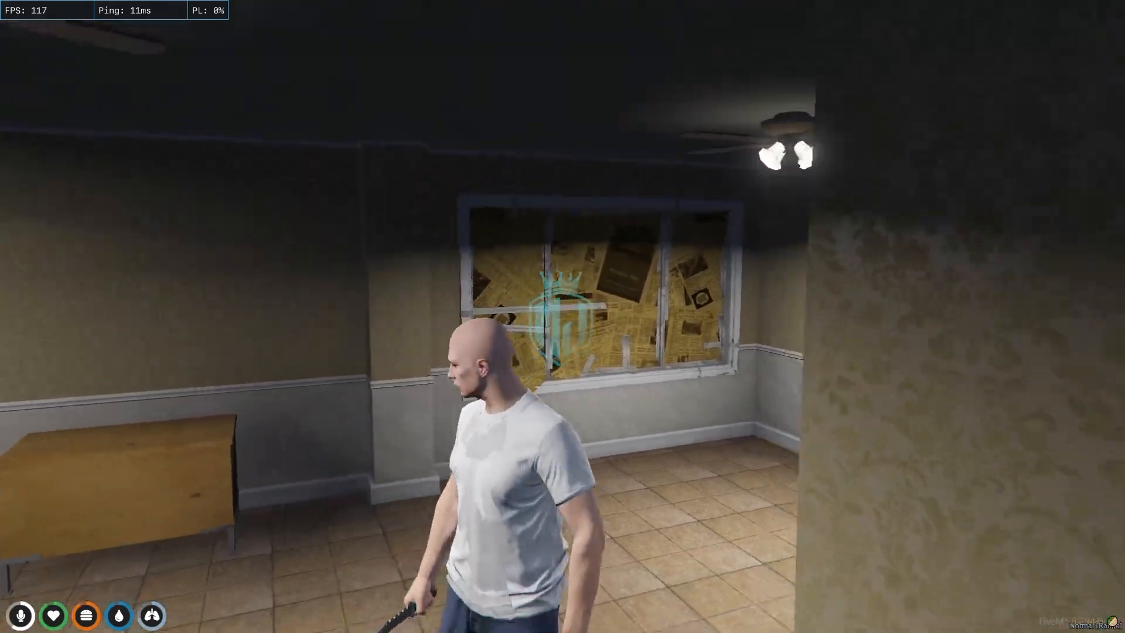
mouse_move(562, 317)
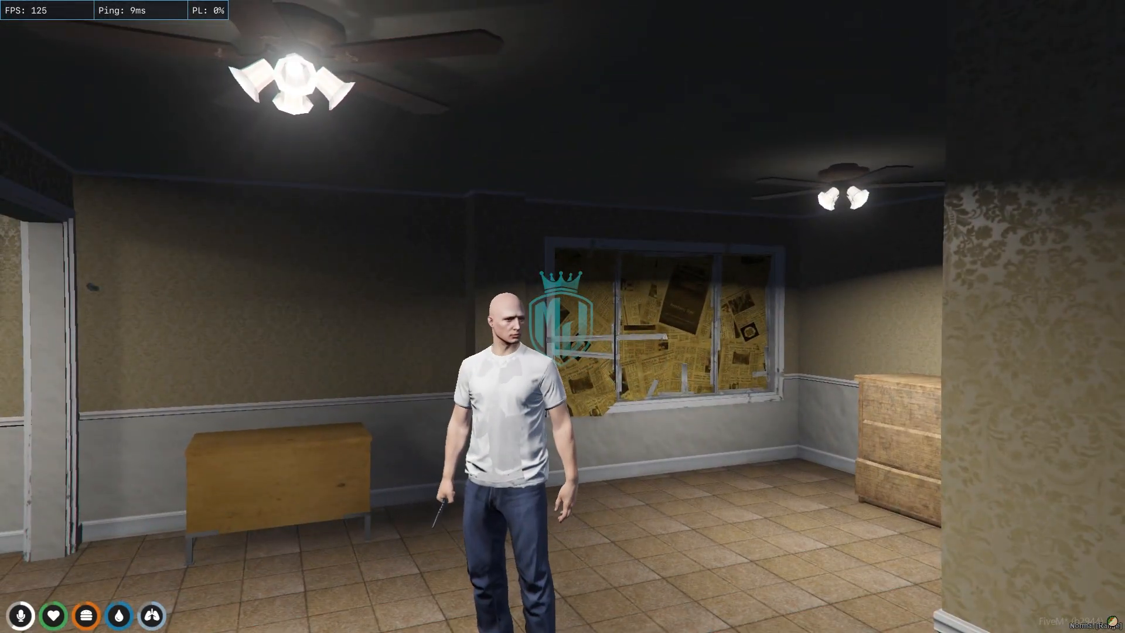